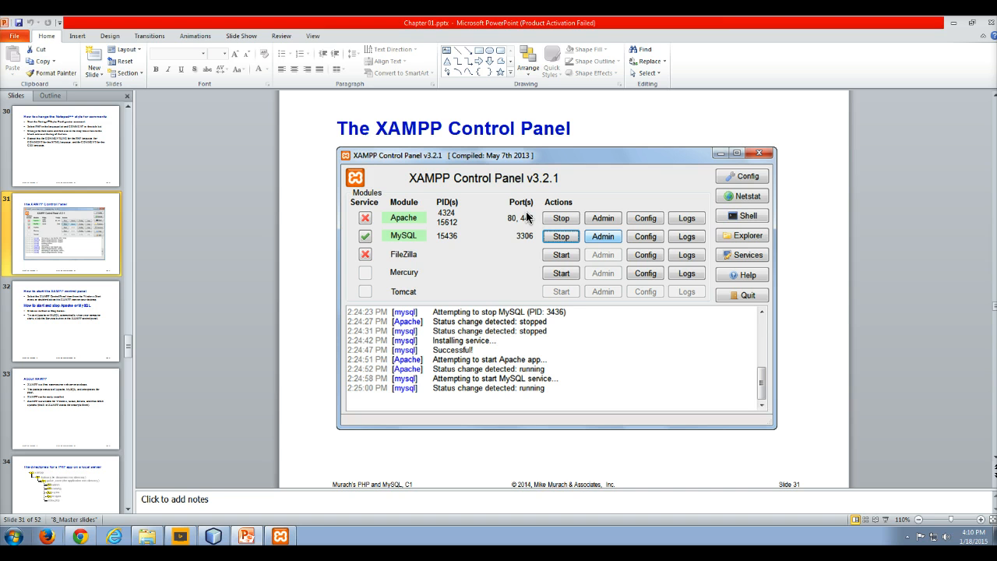
pyautogui.moveTo(261, 218)
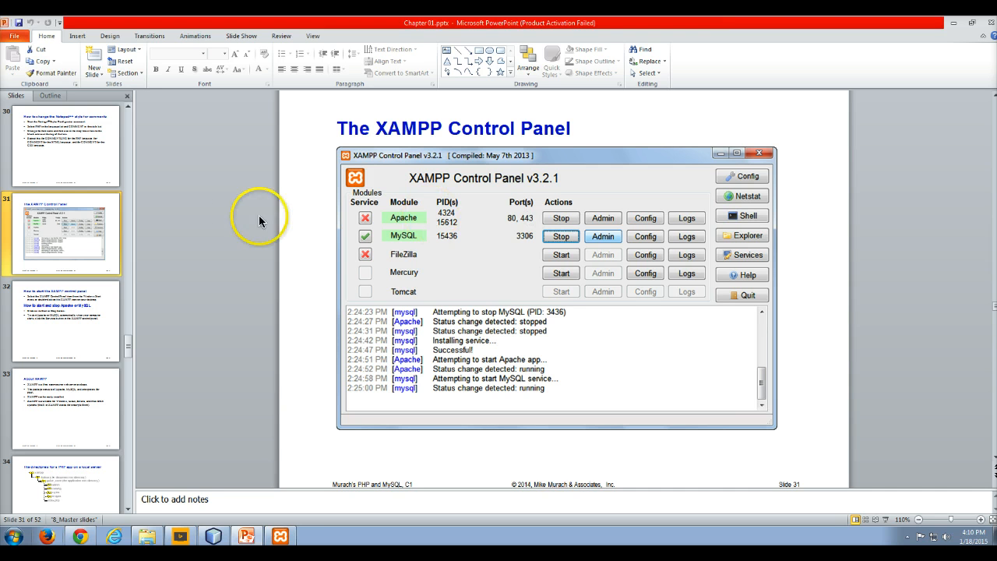
pyautogui.moveTo(390, 277)
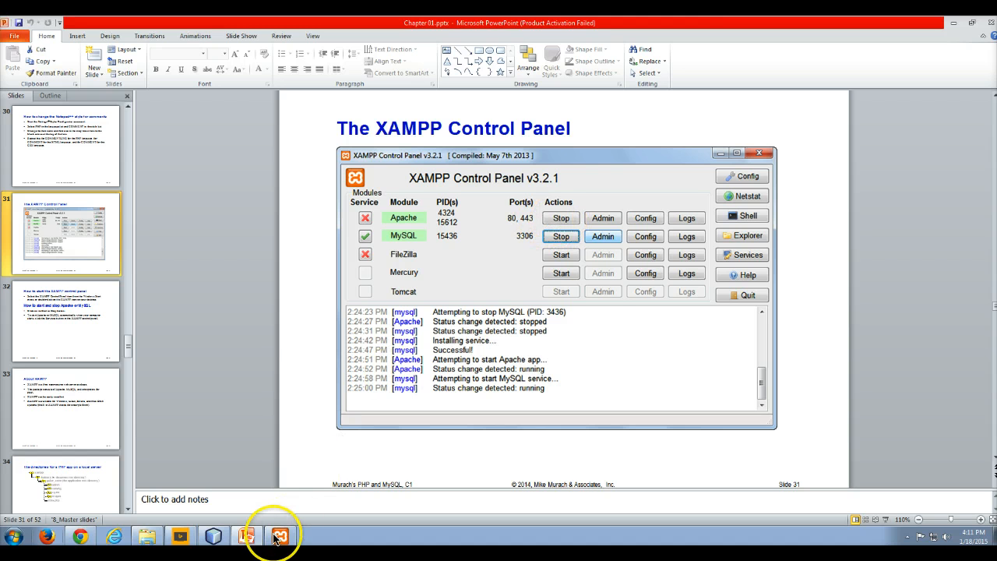
# Bring the XAMPP Control Panel, with Apache running, forward and move it over the slide.
pyautogui.click(279, 536)
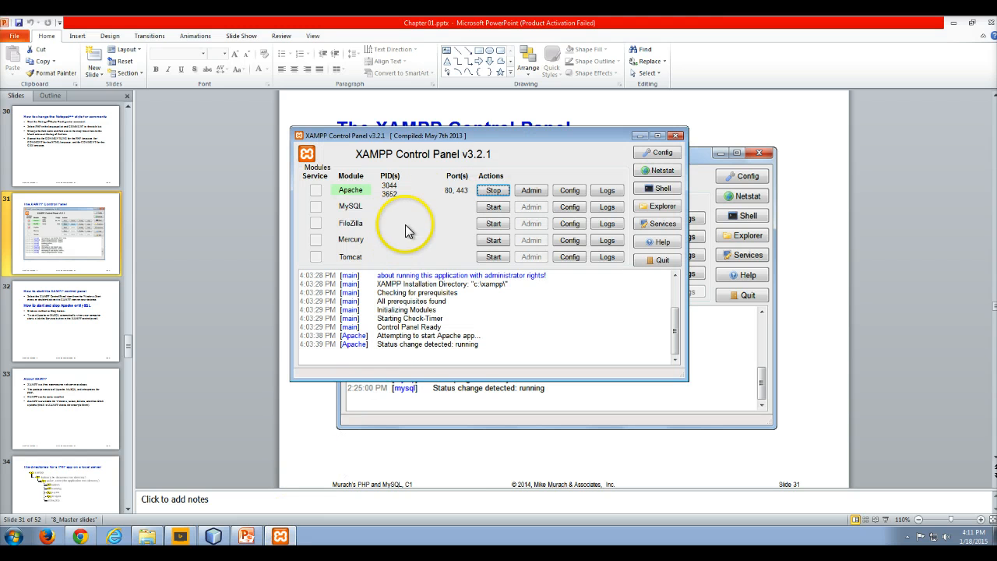
pyautogui.moveTo(491, 134); pyautogui.dragTo(464, 105)
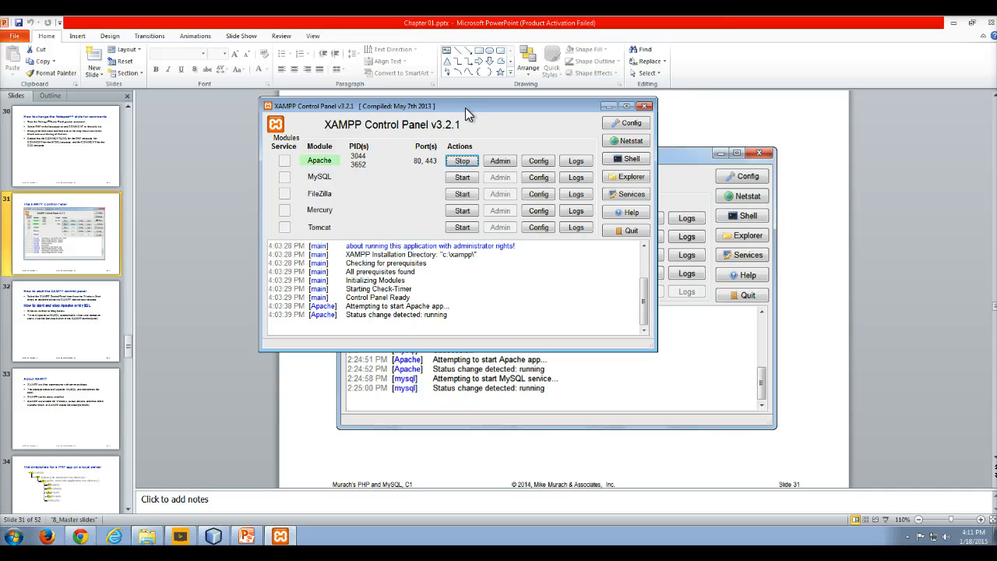
pyautogui.moveTo(462, 165)
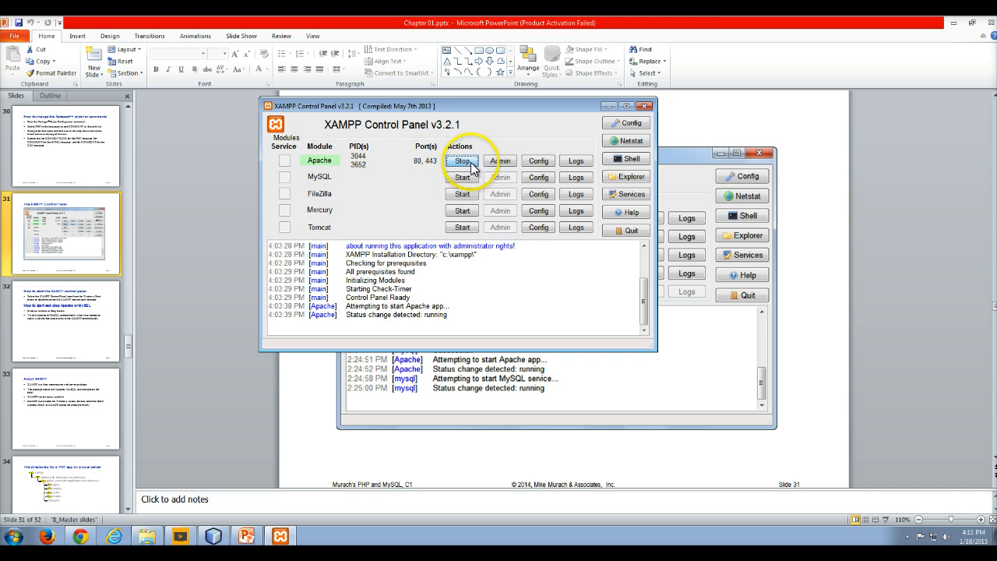
# Stop the running Apache server in the Control Panel.
pyautogui.click(461, 160)
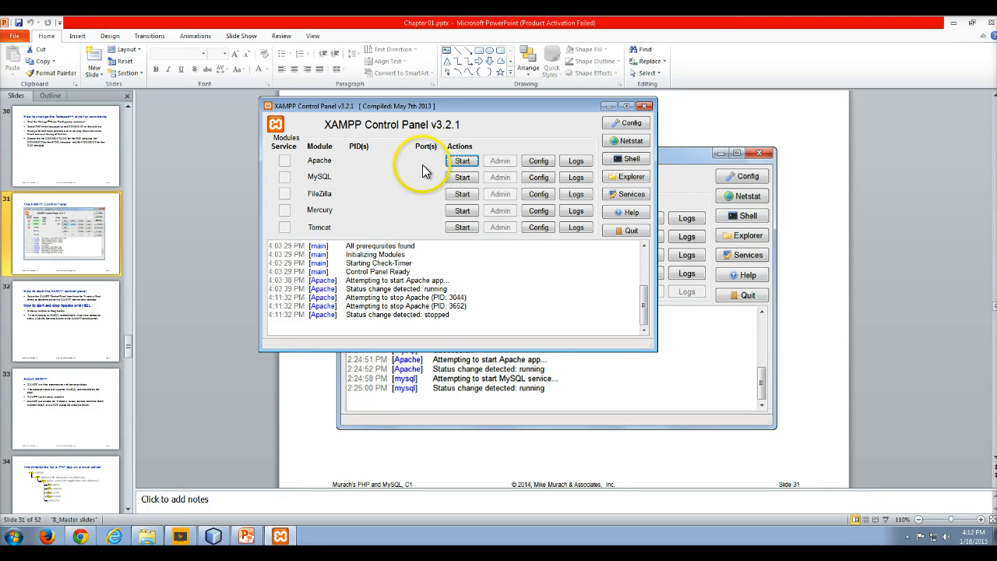
pyautogui.moveTo(310, 166)
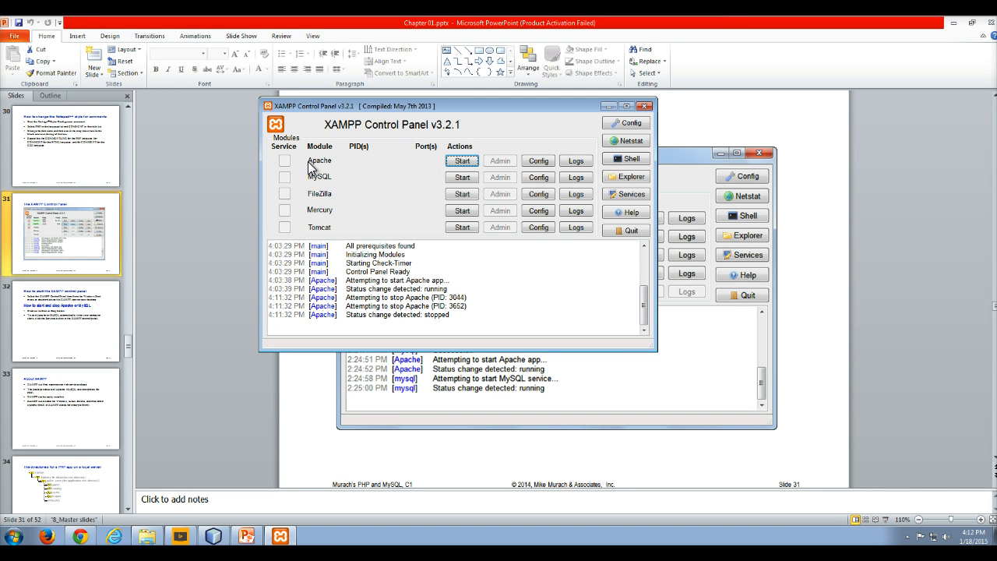
pyautogui.moveTo(316, 185)
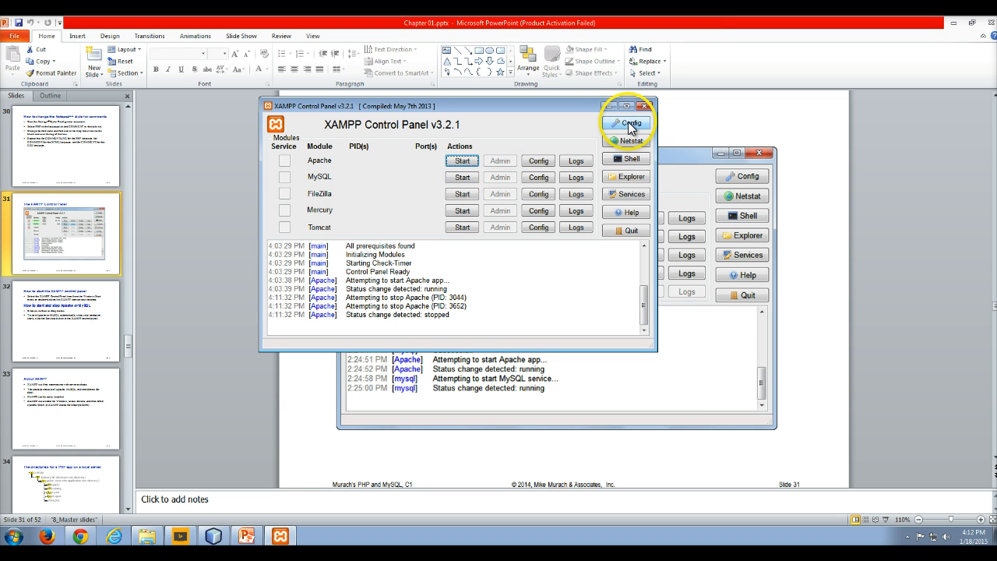
# Enable autostart for the Apache and MySQL modules in Config and save the settings.
pyautogui.click(628, 124)
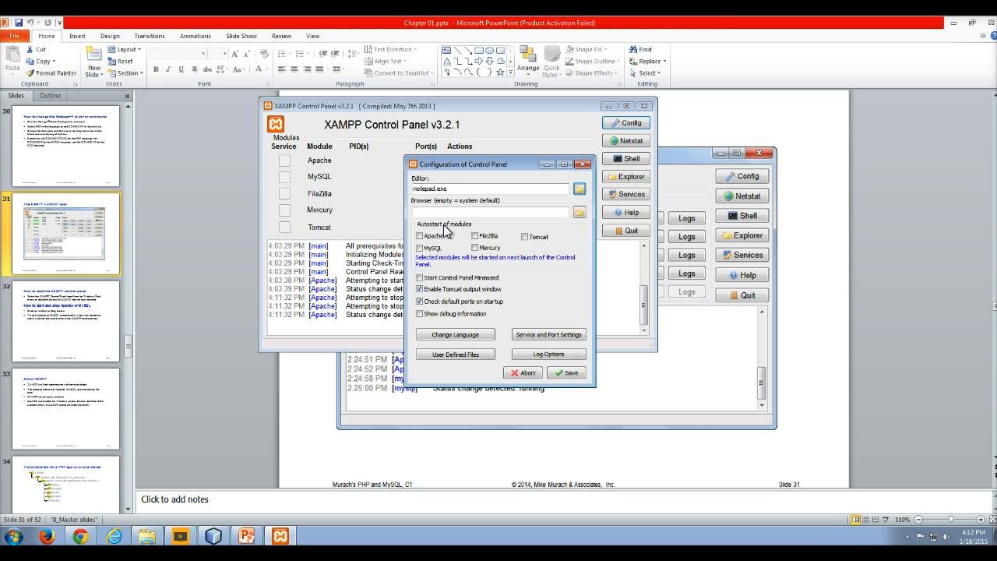
pyautogui.click(421, 236)
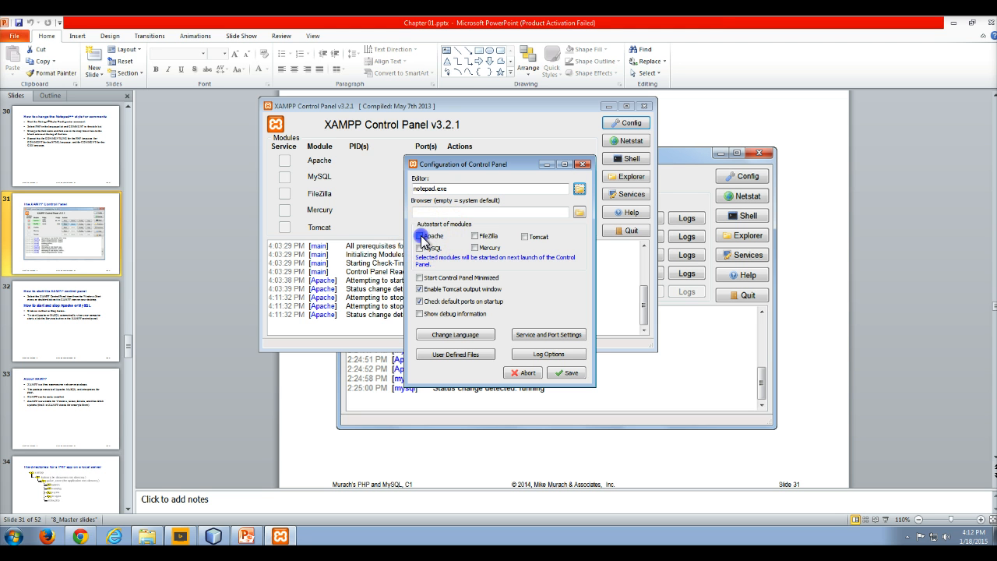
pyautogui.click(420, 247)
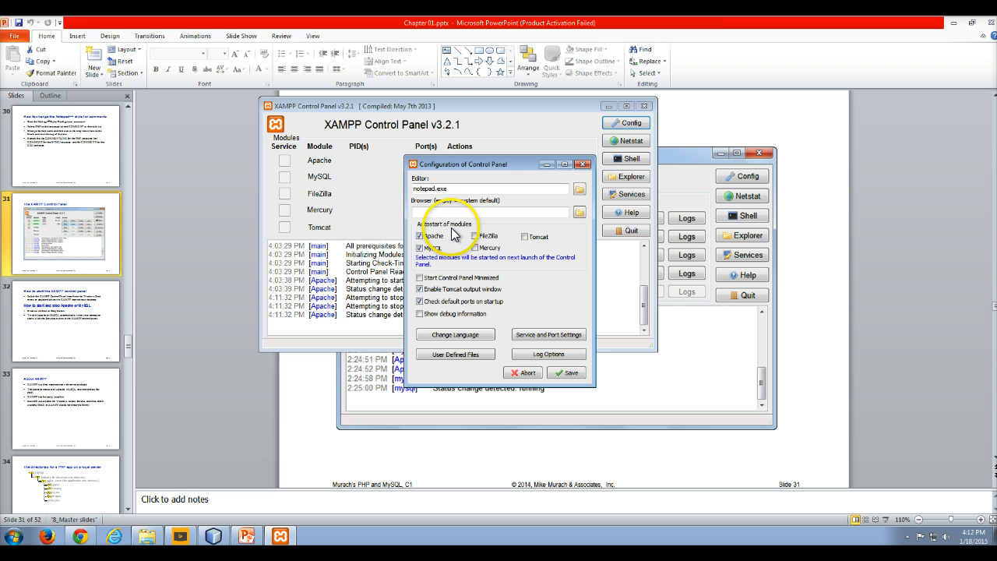
pyautogui.moveTo(454, 233)
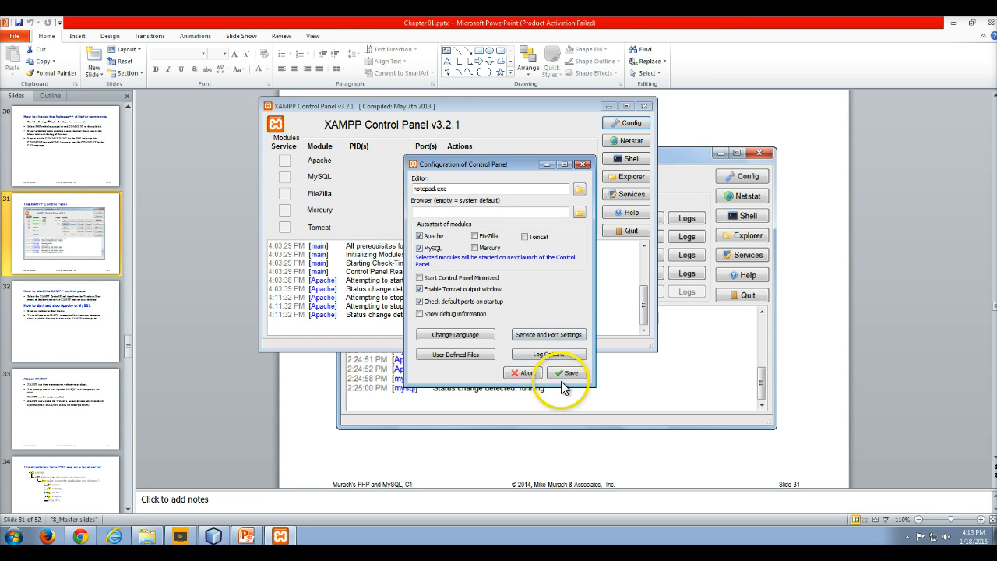
pyautogui.click(566, 373)
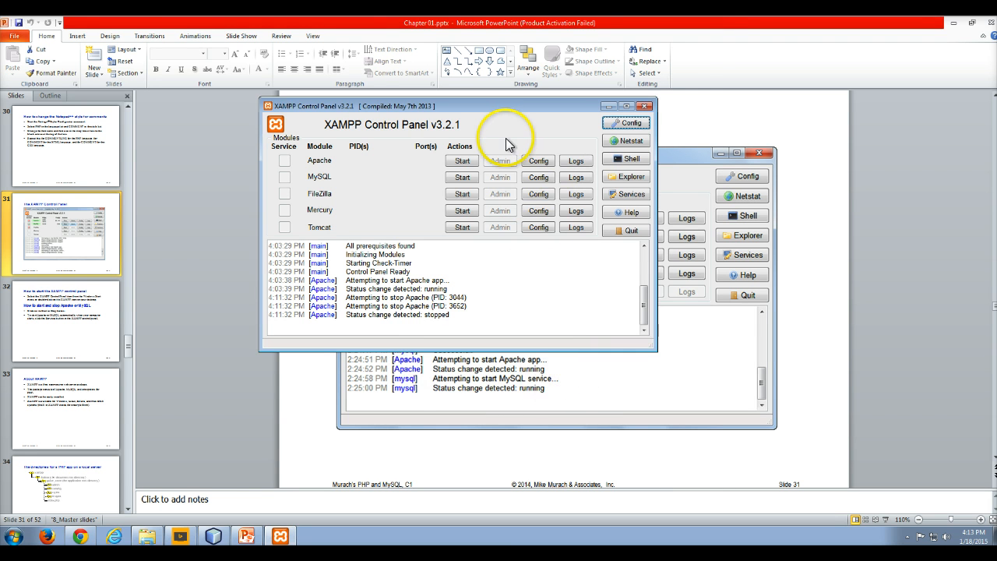
# Close XAMPP Control Panel and minimize PowerPoint to reveal the desktop shortcut.
pyautogui.click(643, 106)
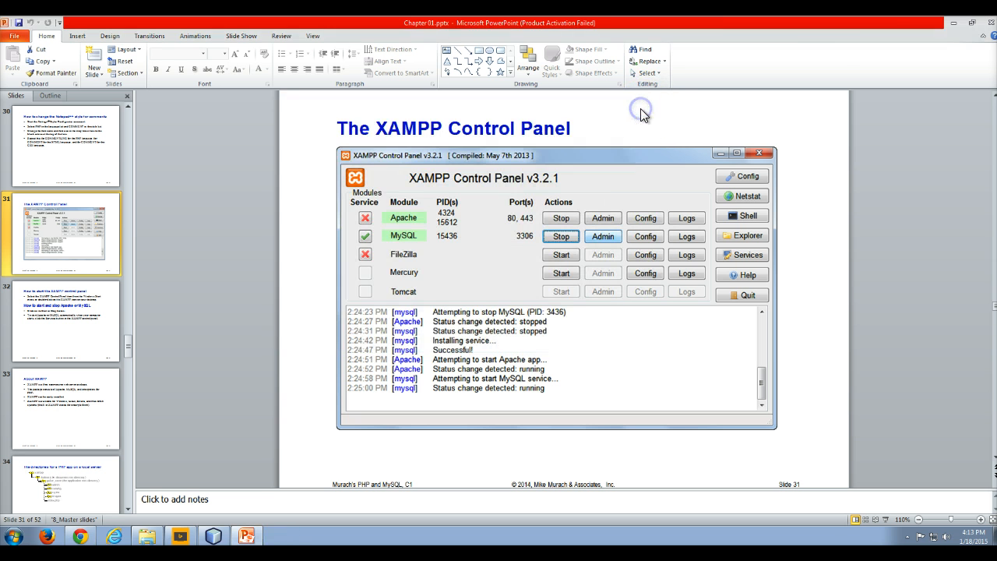
pyautogui.moveTo(957, 26)
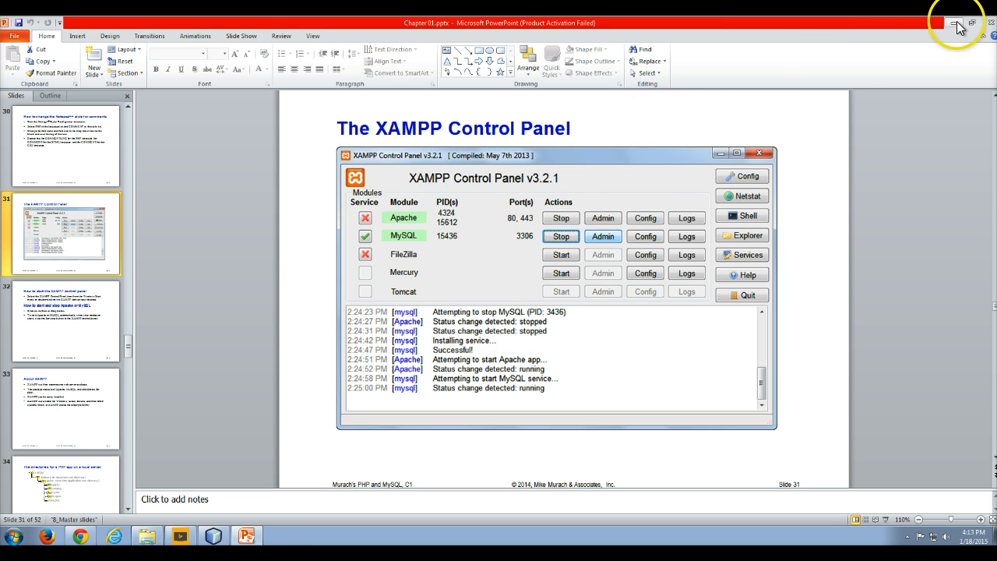
pyautogui.click(958, 22)
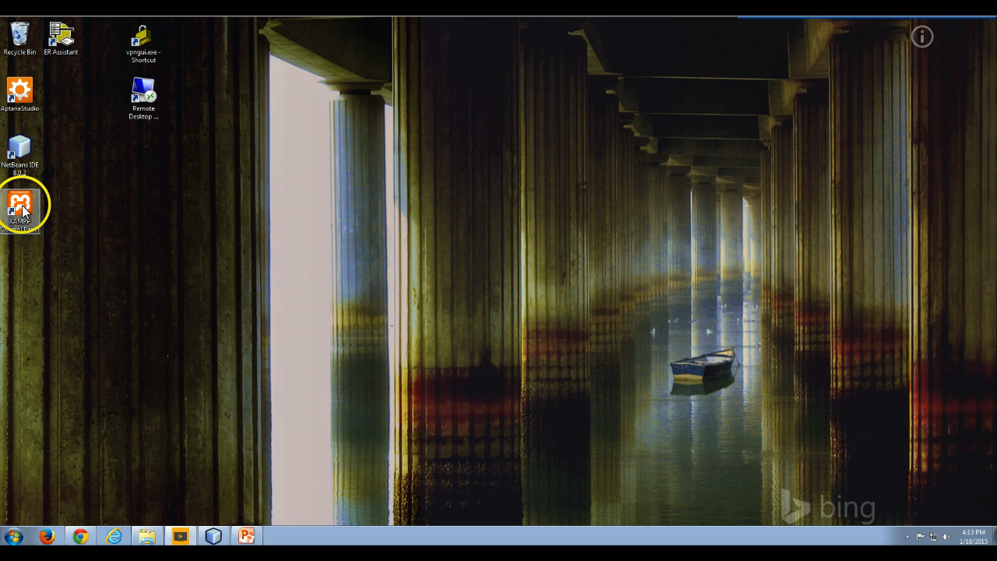
# Relaunch XAMPP from the desktop shortcut, confirm Apache and MySQL autostarted, then return to PowerPoint.
pyautogui.doubleClick(19, 205)
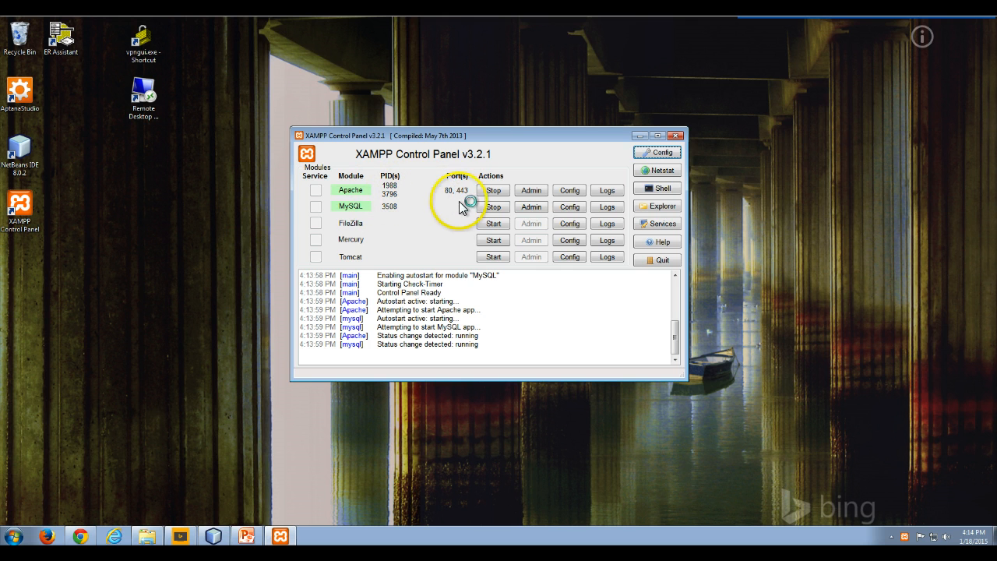
pyautogui.moveTo(374, 195)
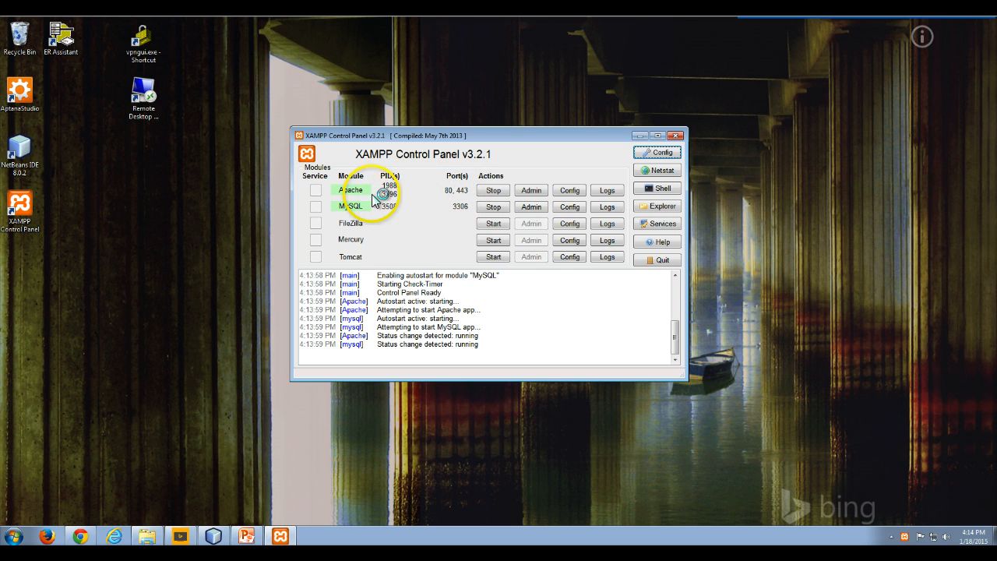
pyautogui.moveTo(433, 195)
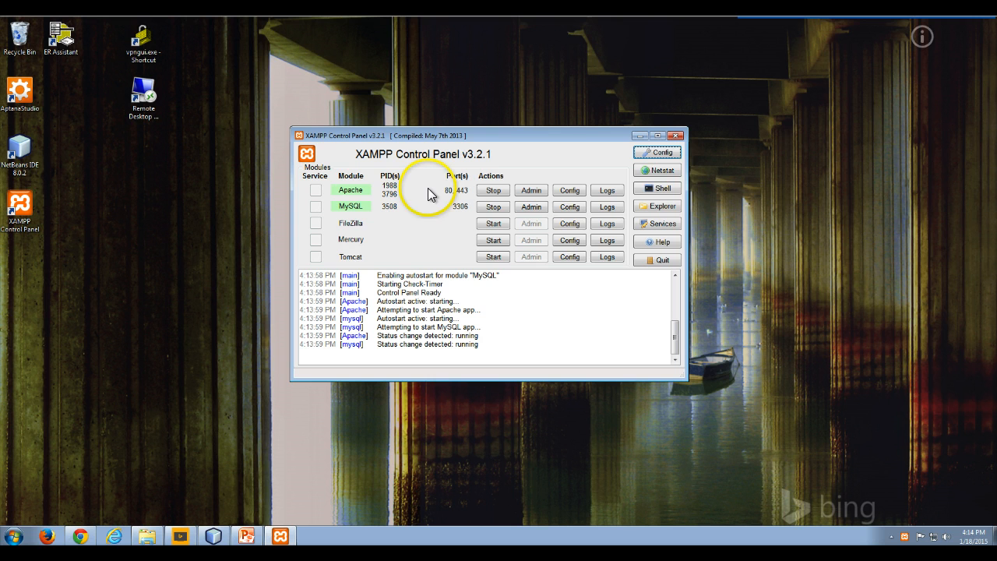
pyautogui.moveTo(639, 139)
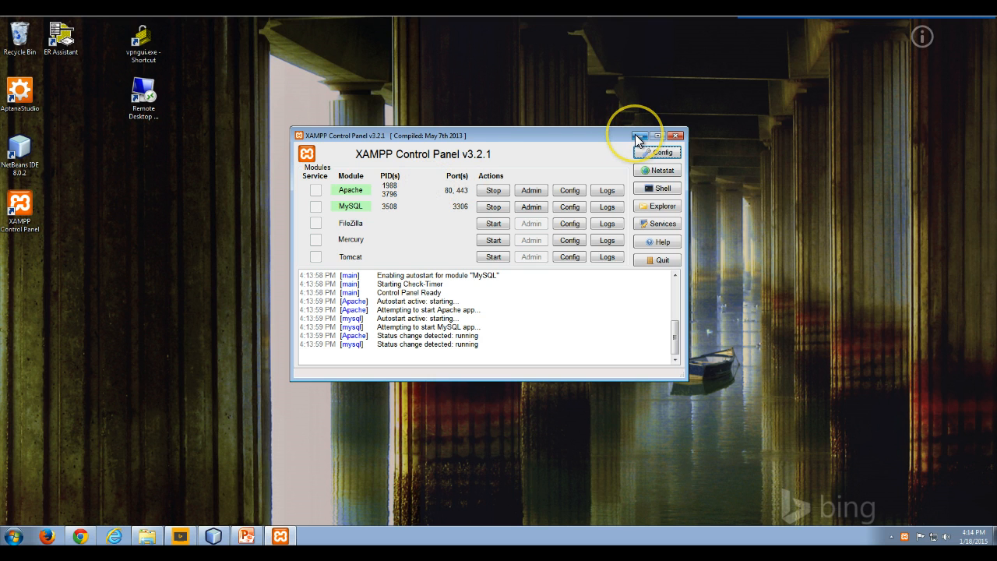
pyautogui.moveTo(351, 214)
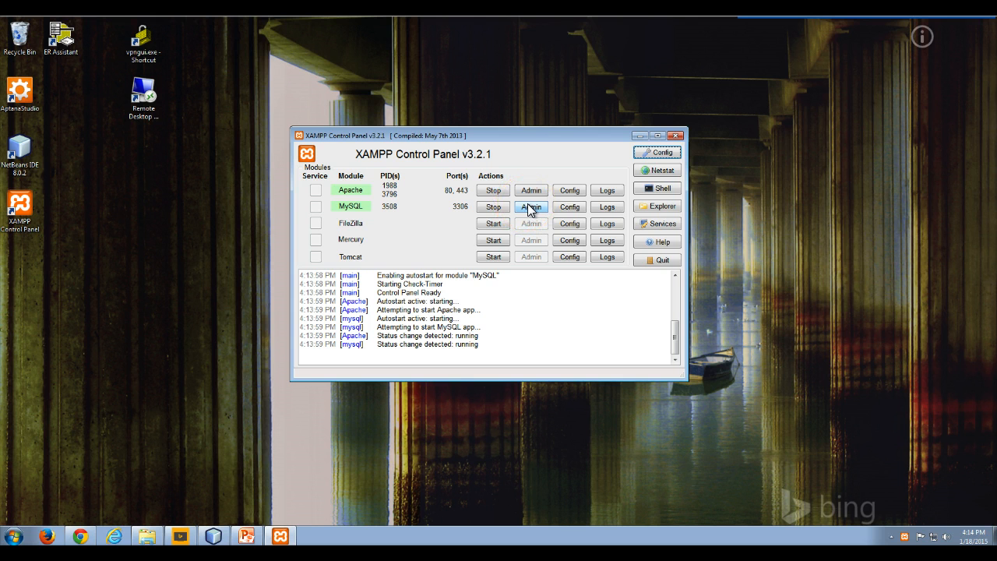
pyautogui.click(532, 207)
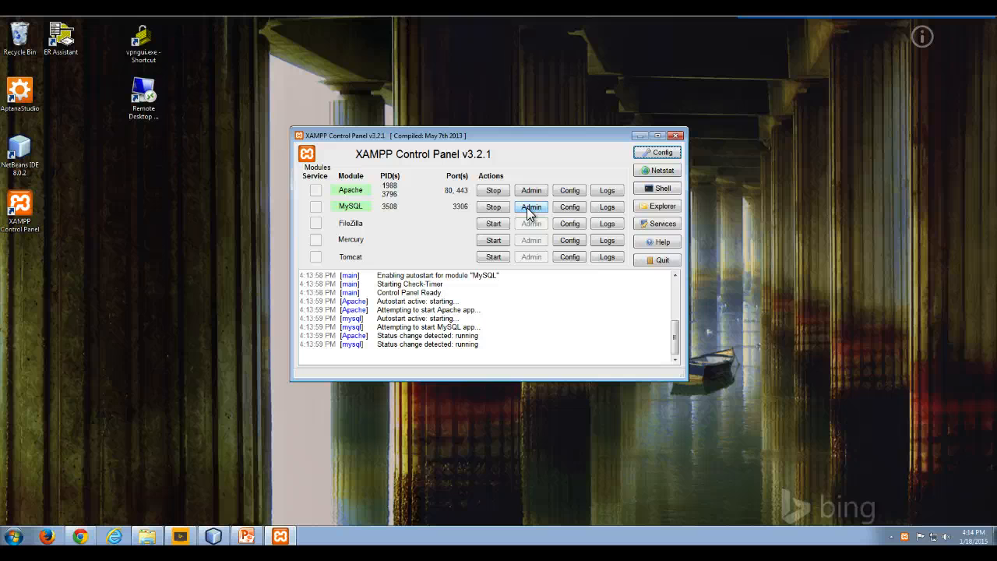
pyautogui.moveTo(623, 151)
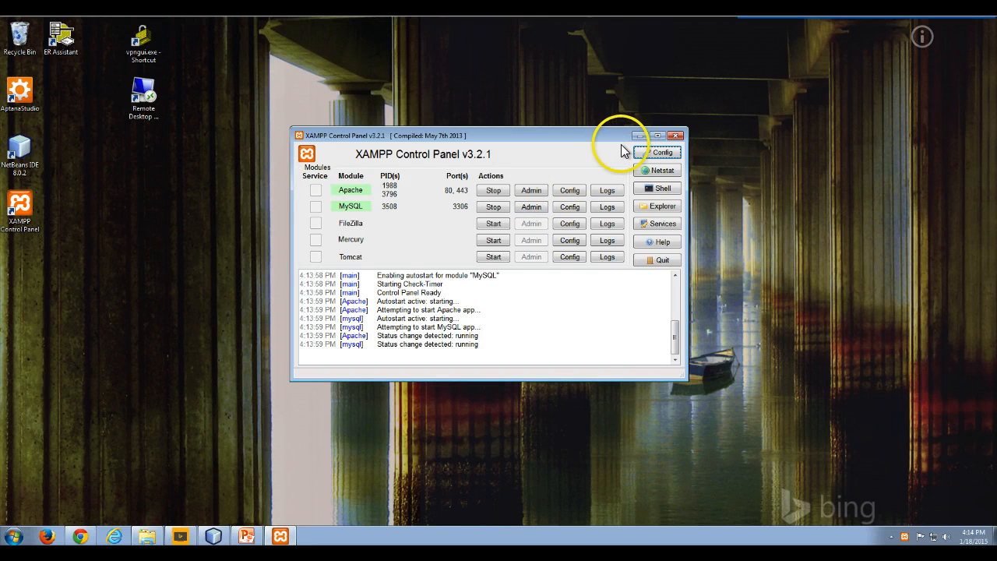
pyautogui.moveTo(487, 136); pyautogui.dragTo(456, 121)
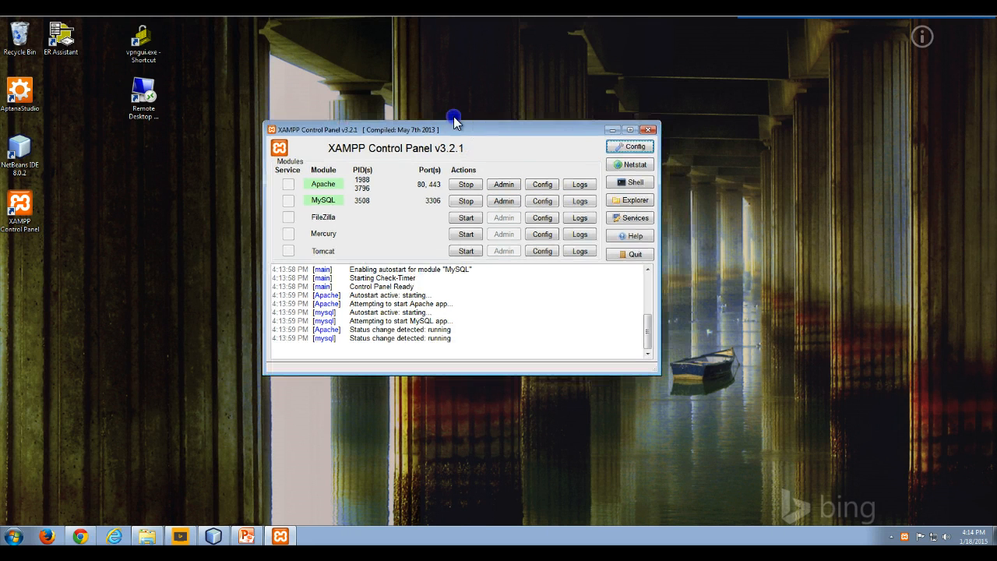
pyautogui.moveTo(456, 129); pyautogui.dragTo(530, 136)
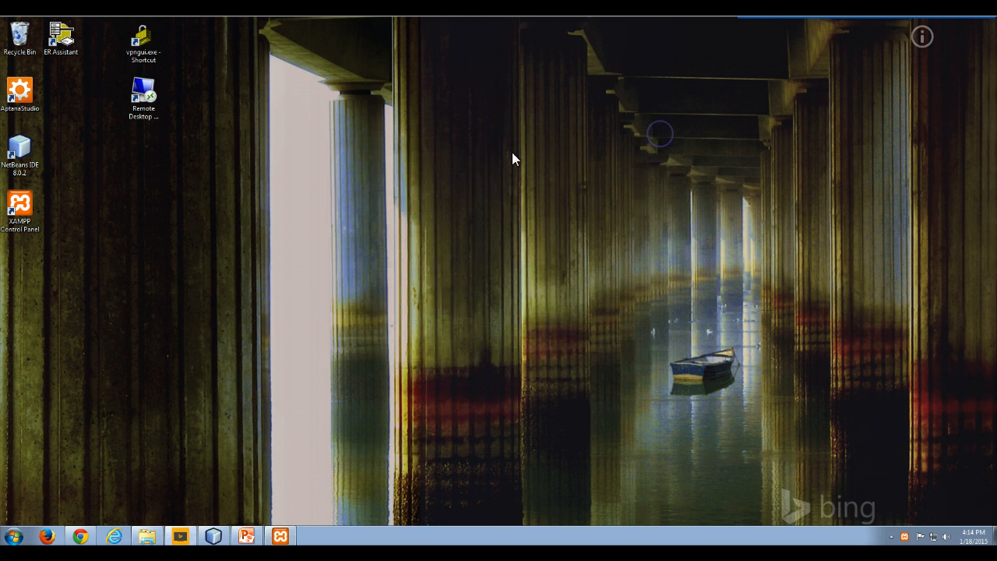
pyautogui.moveTo(267, 421)
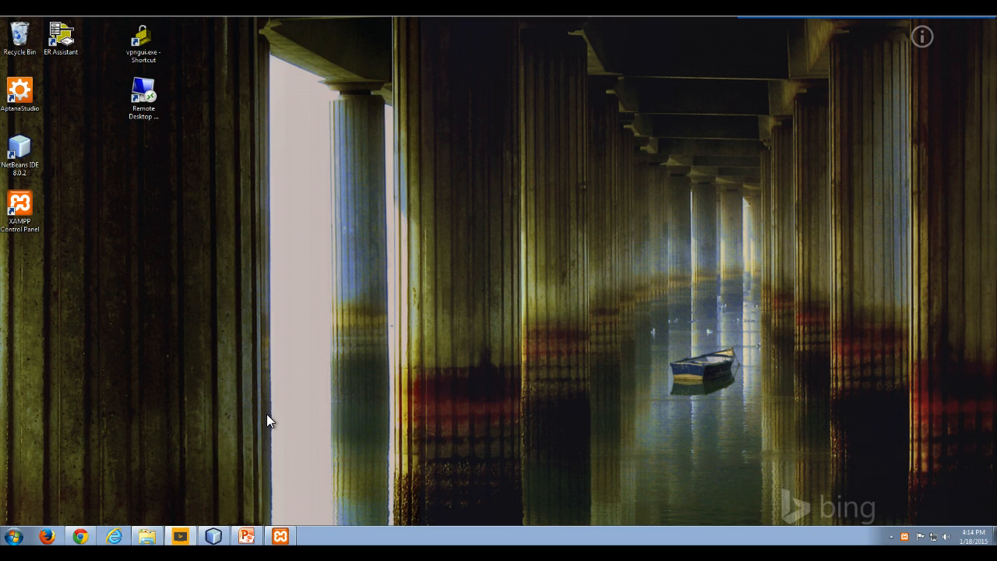
pyautogui.click(246, 536)
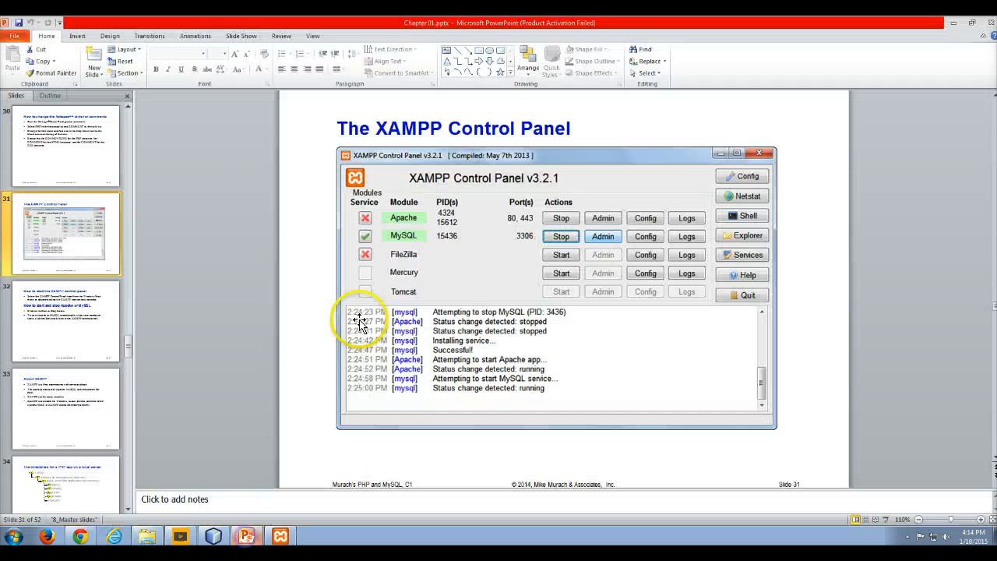
pyautogui.moveTo(365, 287)
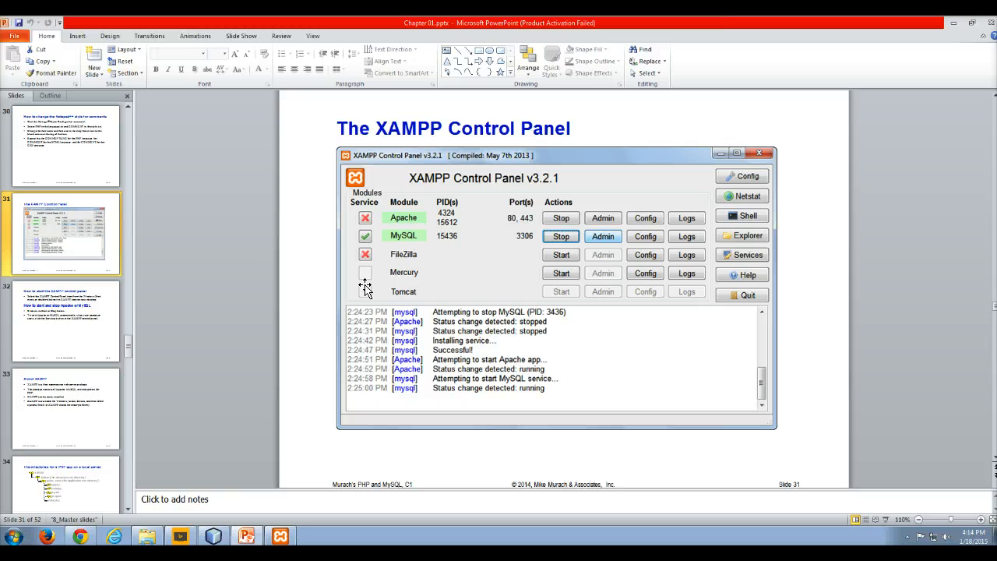
pyautogui.moveTo(322, 284)
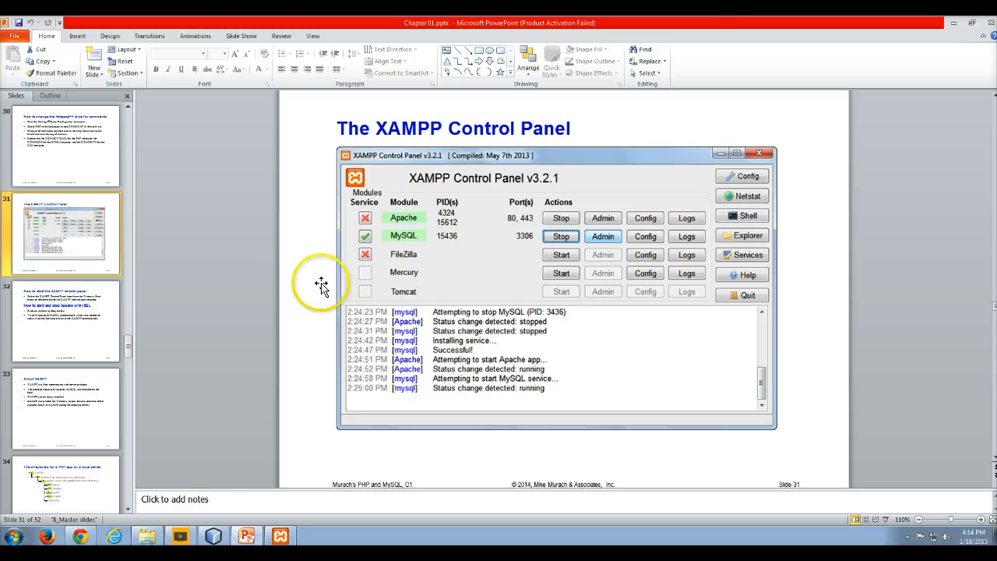
# Advance through the Slides pane to slide 33, About XAMPP.
pyautogui.click(66, 321)
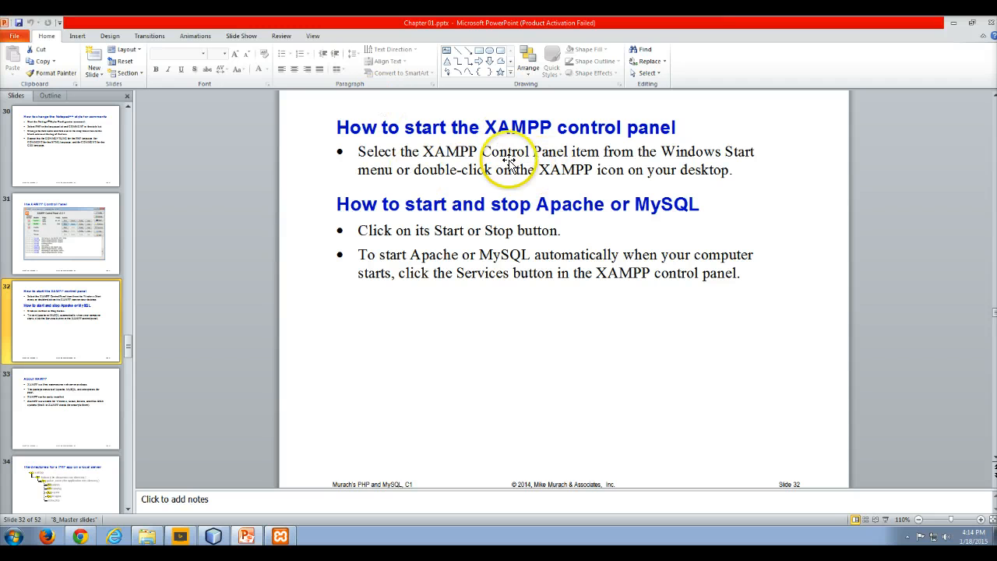
pyautogui.moveTo(543, 230)
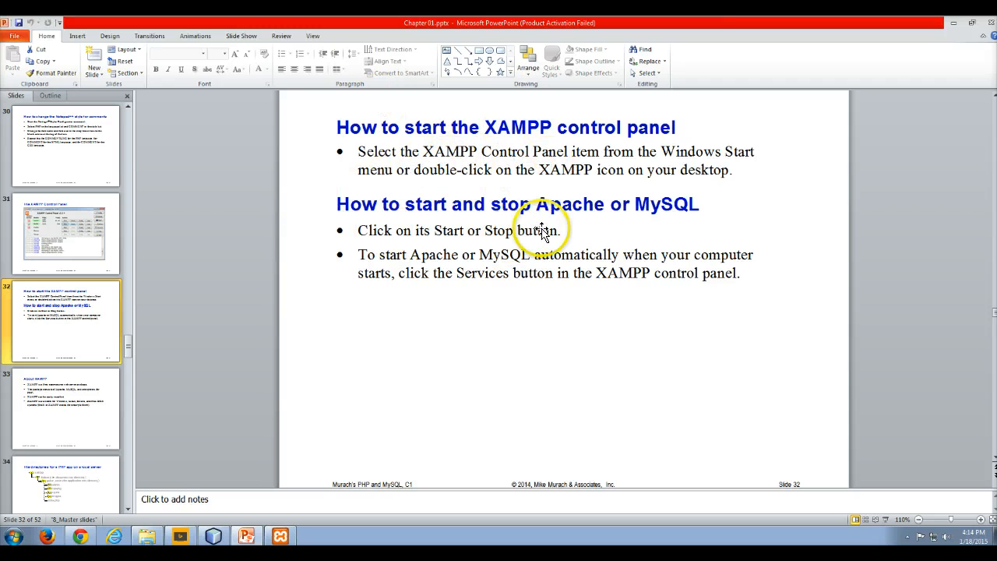
pyautogui.moveTo(105, 399)
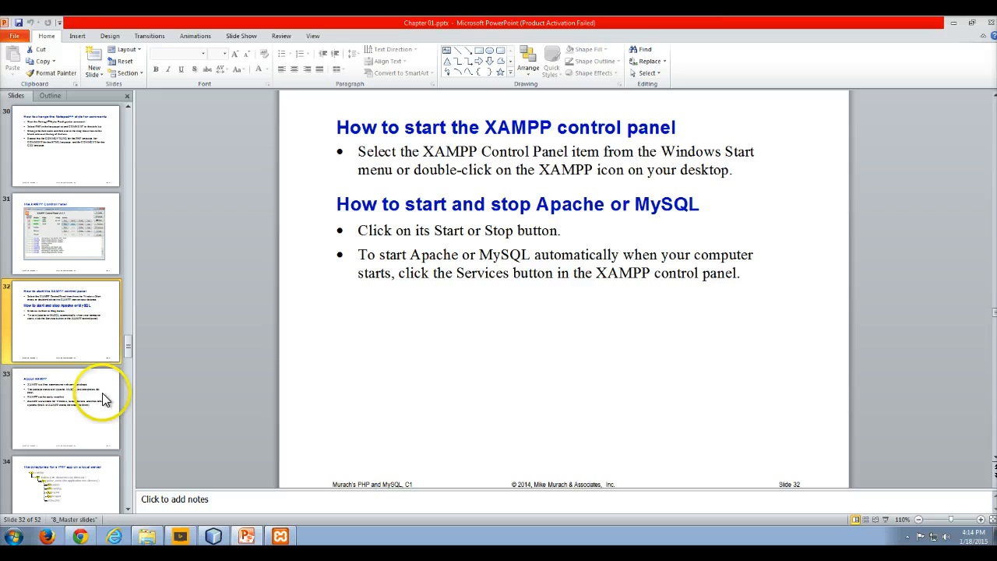
pyautogui.click(66, 409)
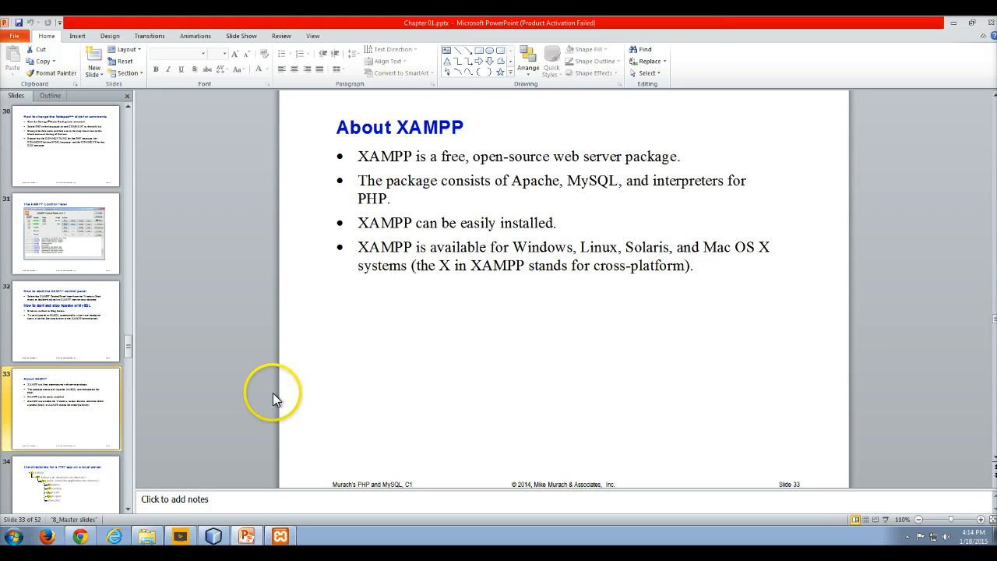
pyautogui.moveTo(459, 121)
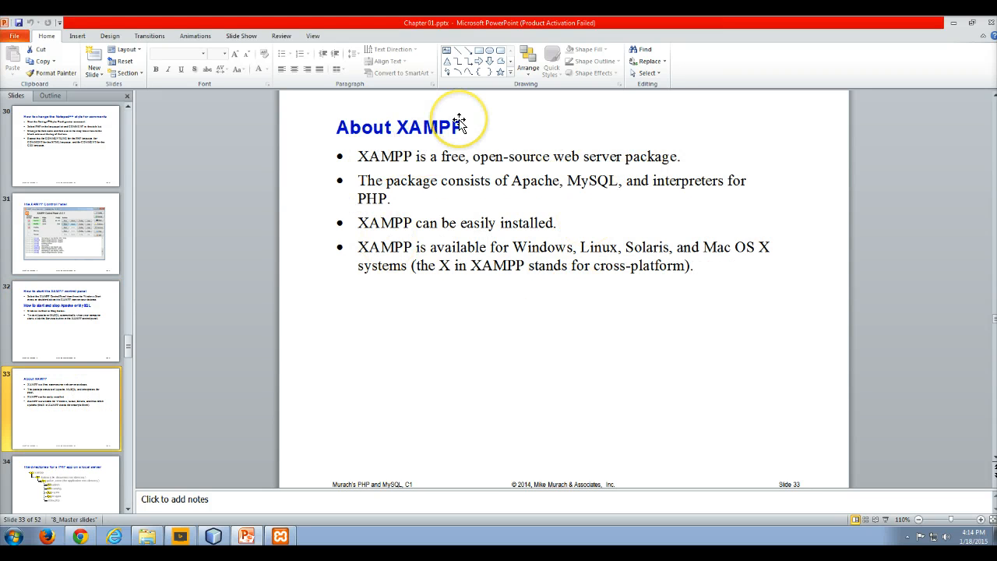
pyautogui.moveTo(580, 160)
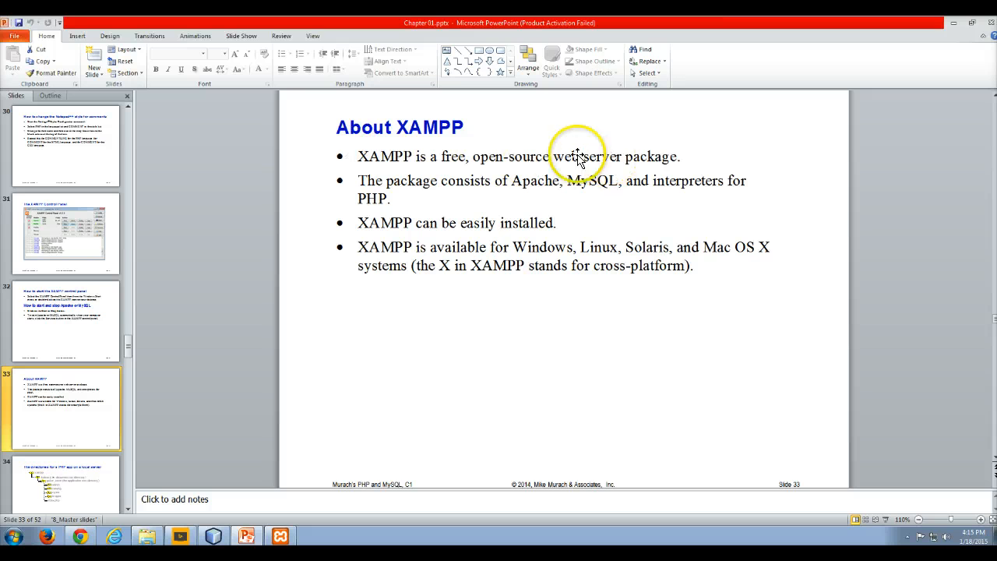
pyautogui.moveTo(466, 195)
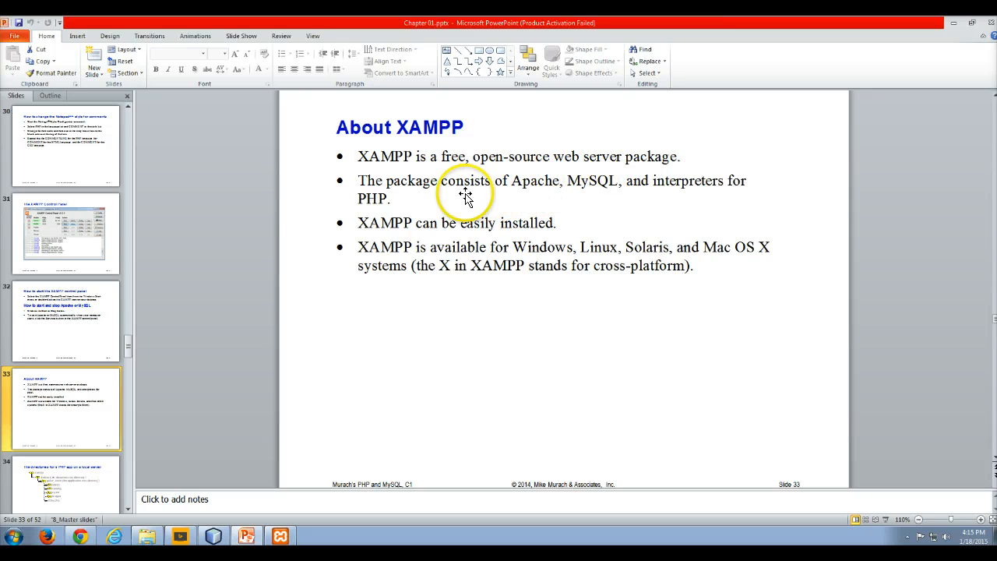
pyautogui.moveTo(589, 191)
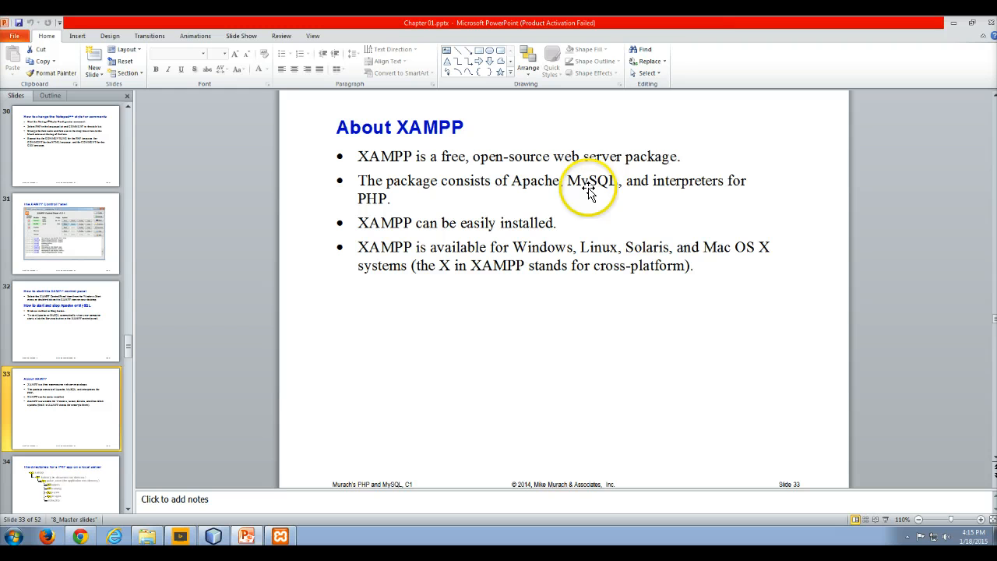
pyautogui.moveTo(433, 219)
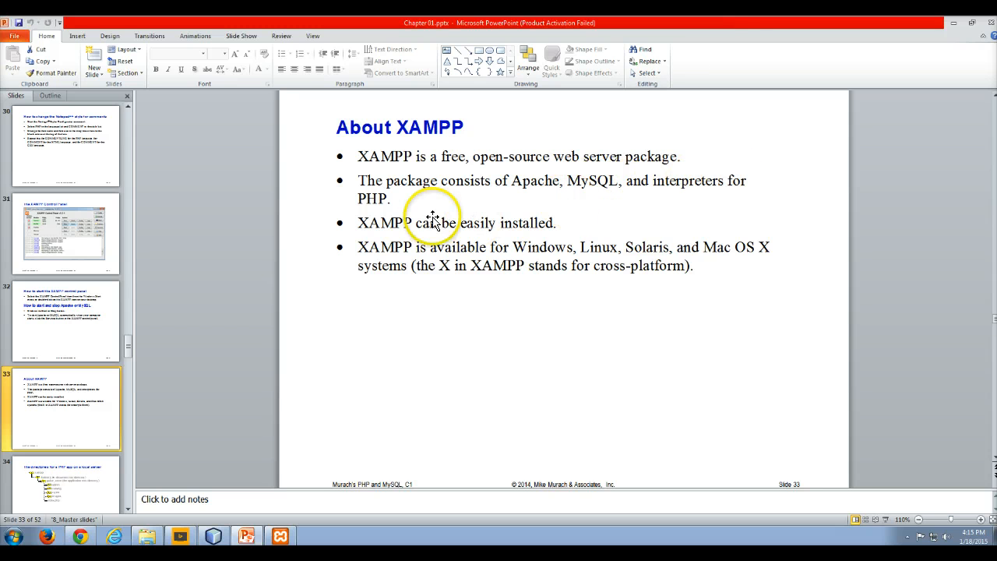
pyautogui.moveTo(362, 224)
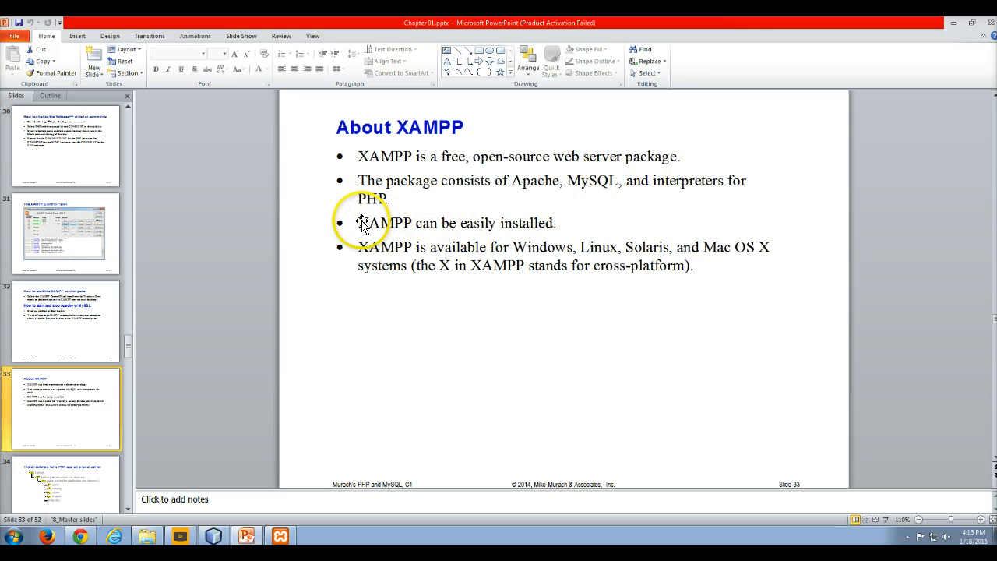
pyautogui.moveTo(798, 281)
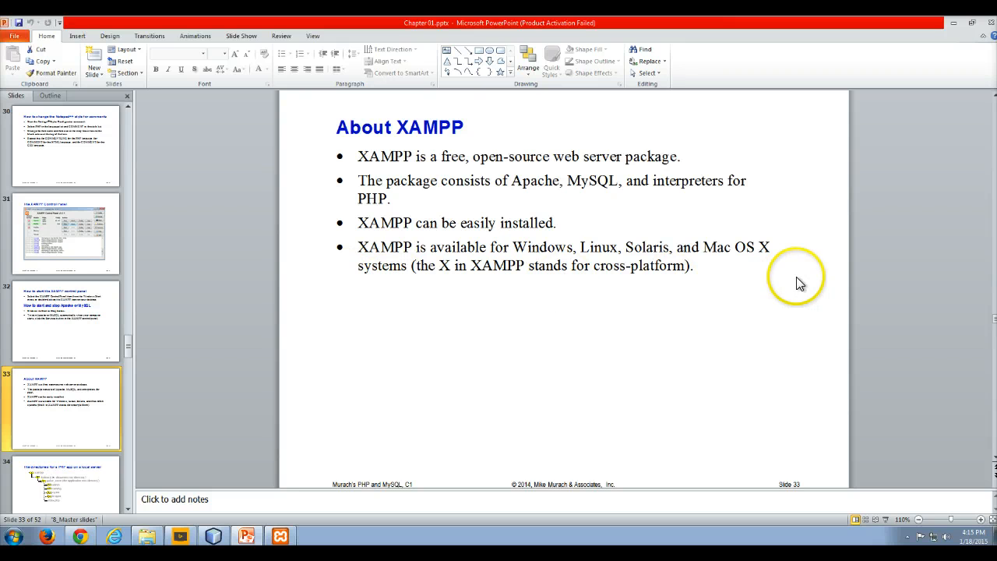
pyautogui.moveTo(687, 295)
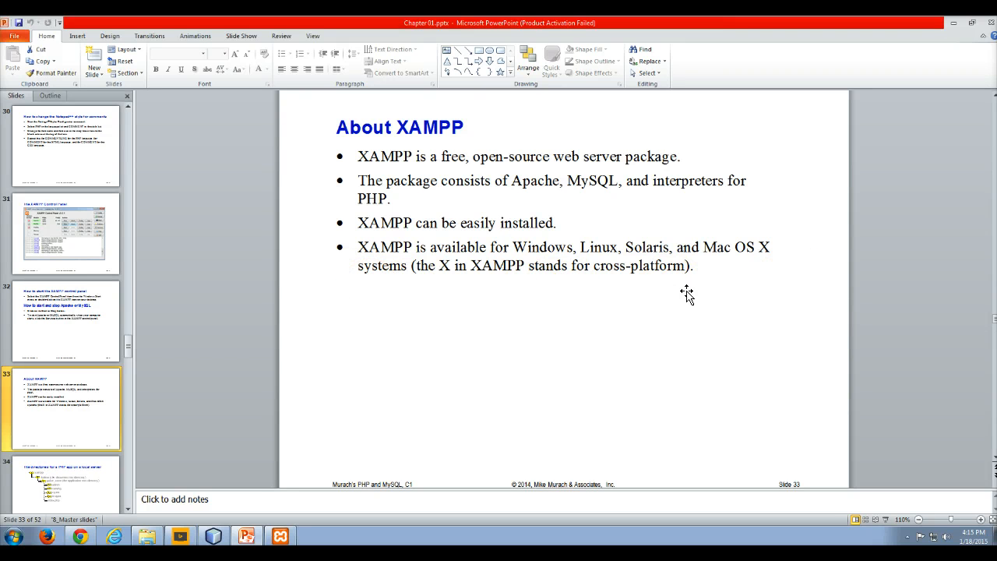
pyautogui.moveTo(504, 285)
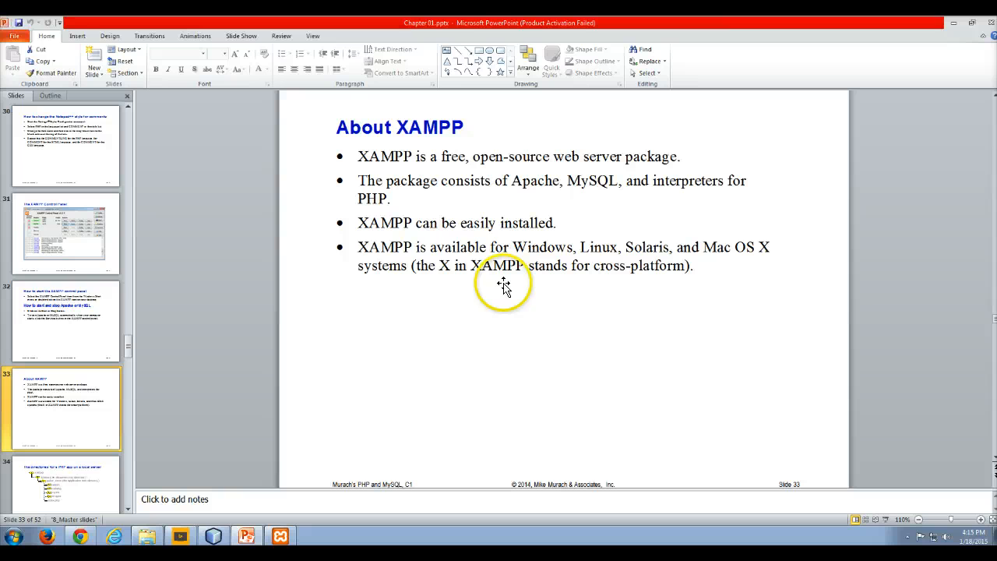
pyautogui.moveTo(435, 274)
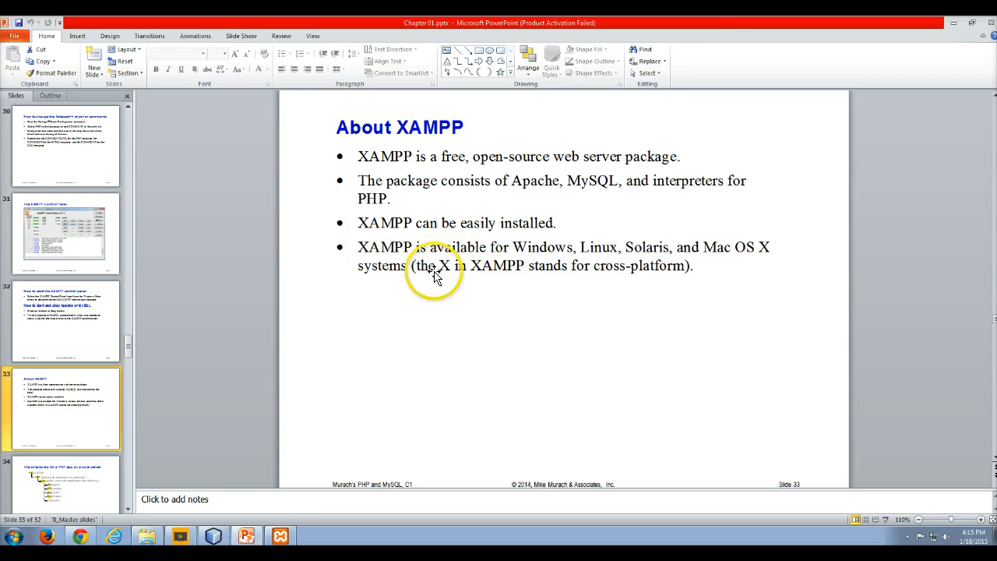
pyautogui.moveTo(51, 483)
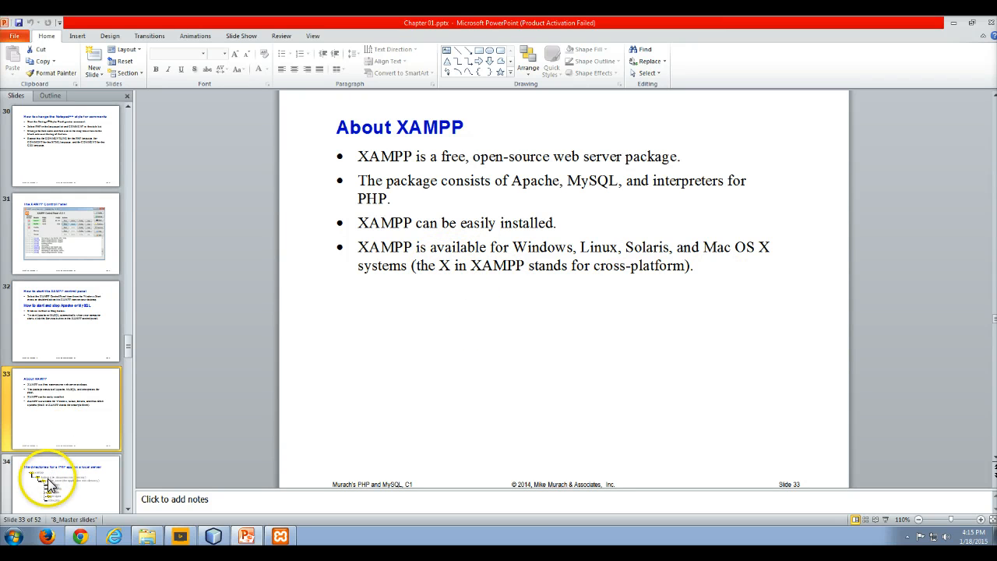
# Show slide 34 on the directories for a PHP app on a local server.
pyautogui.click(66, 483)
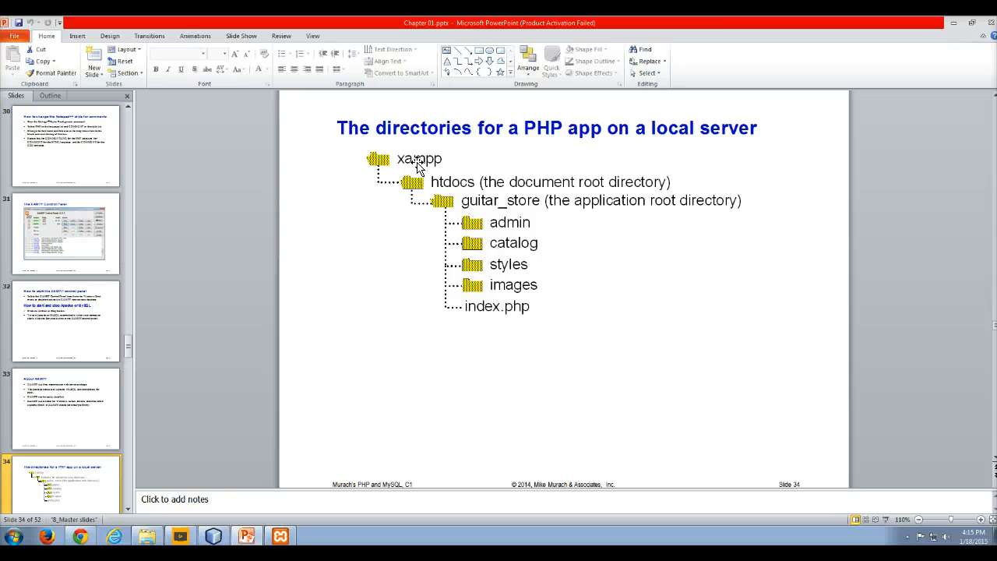
pyautogui.moveTo(592, 185)
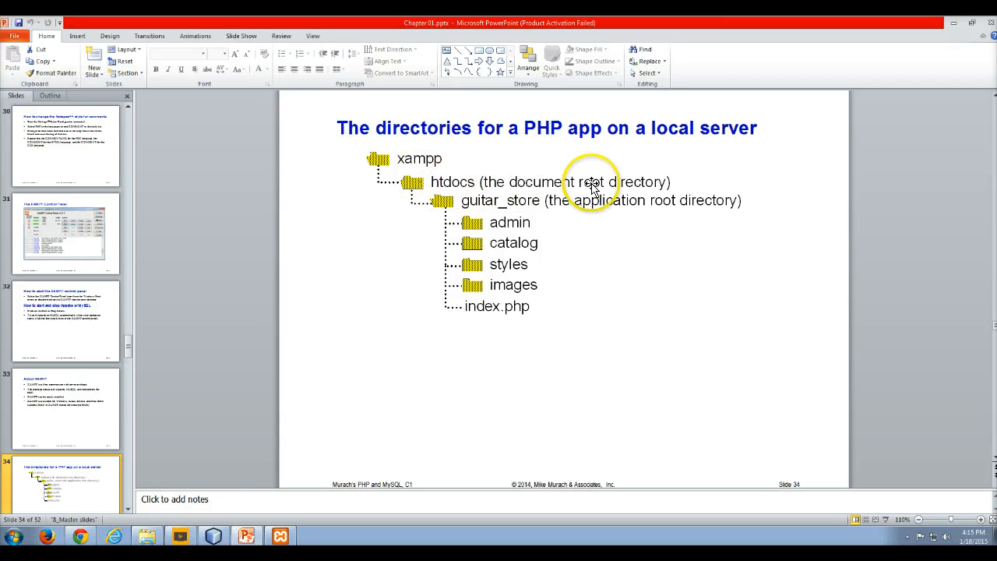
pyautogui.moveTo(489, 185)
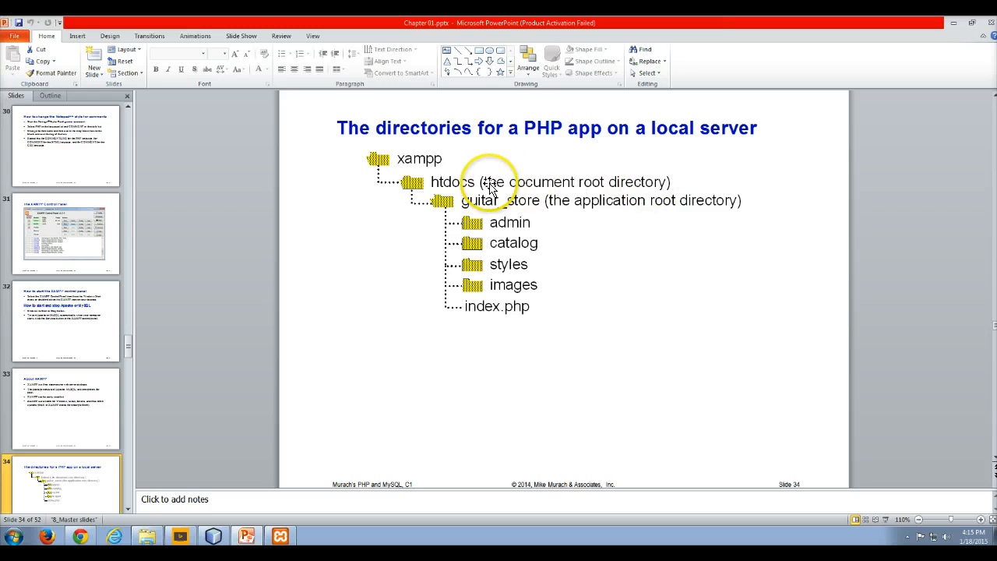
pyautogui.moveTo(458, 187)
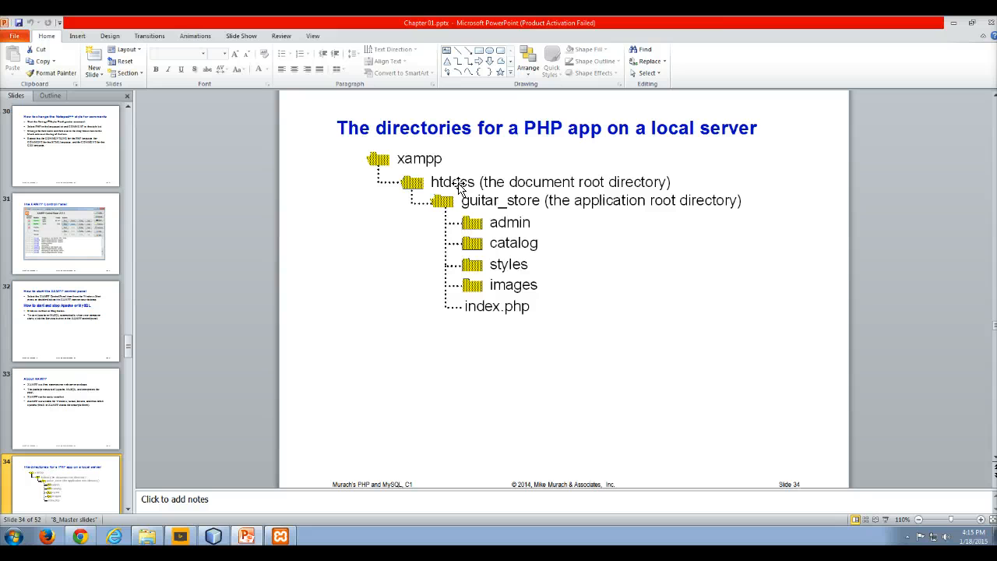
pyautogui.moveTo(538, 209)
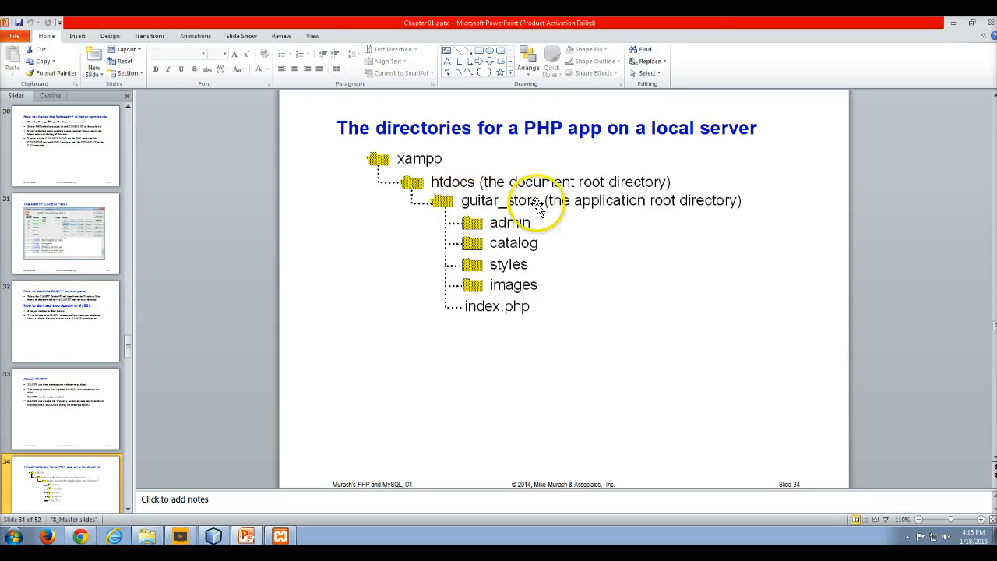
pyautogui.moveTo(489, 201)
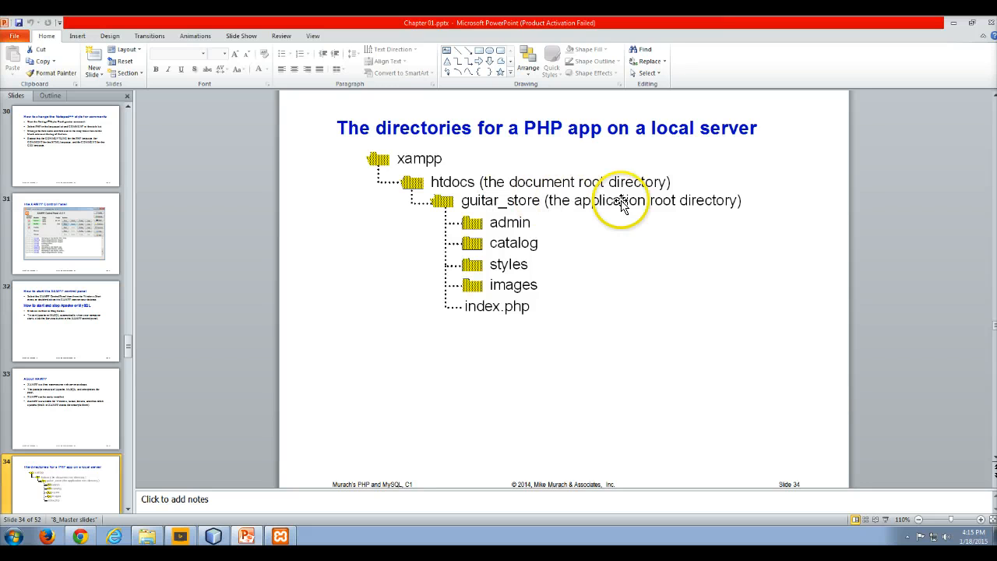
pyautogui.moveTo(510, 229)
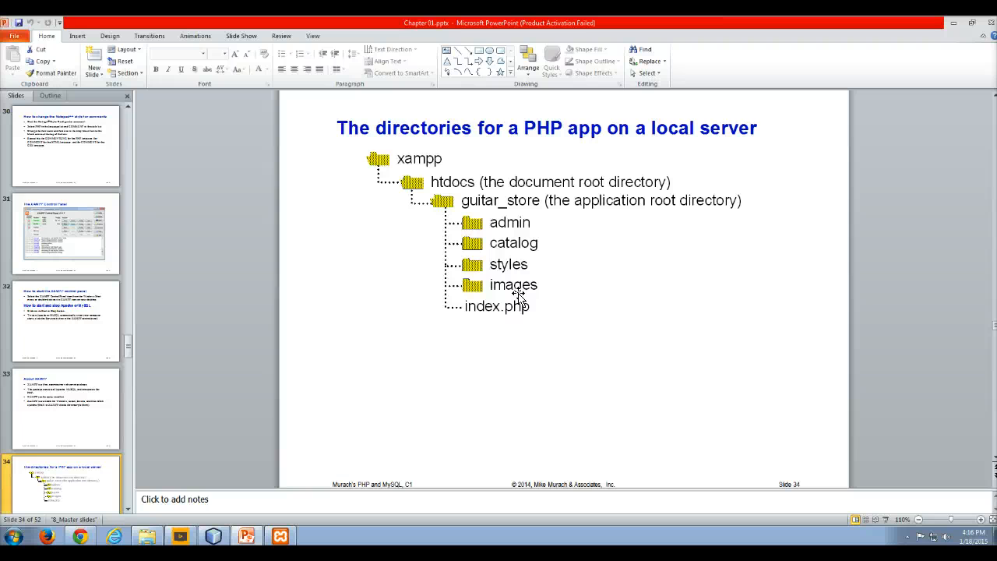
pyautogui.scroll(-3)
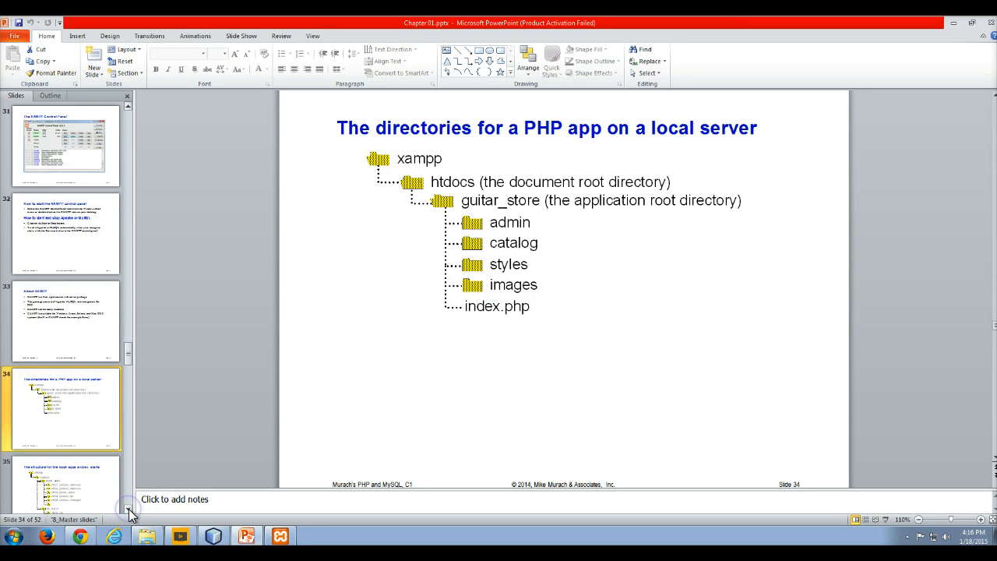
# Show slide 35, the htdocs structure for book apps and ex_starts.
pyautogui.click(62, 320)
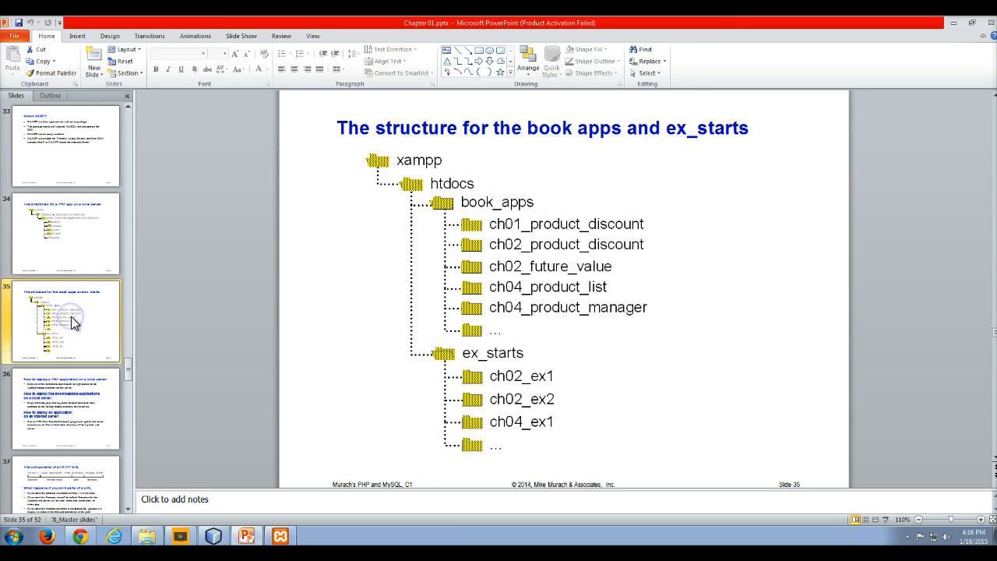
pyautogui.moveTo(464, 140)
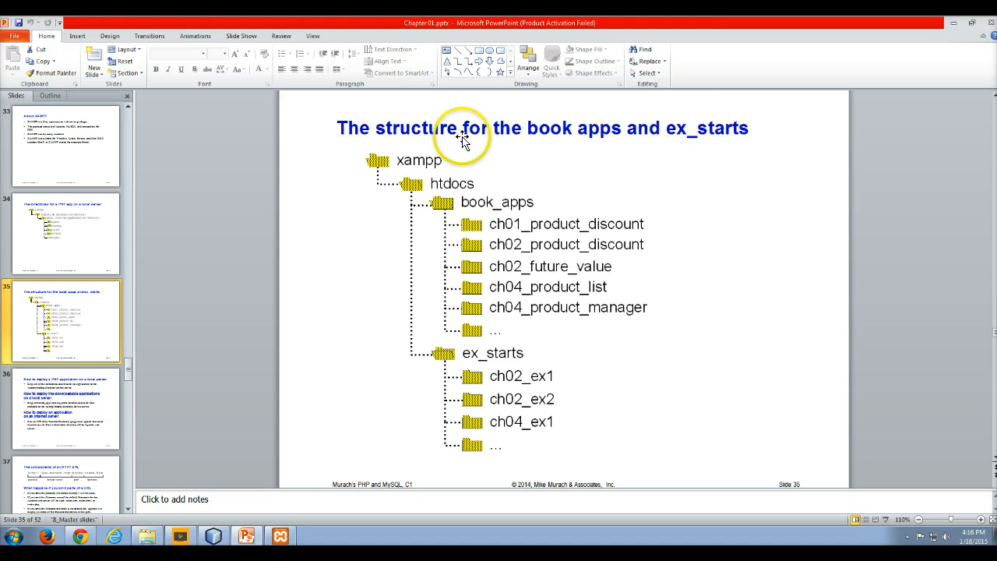
pyautogui.moveTo(638, 140)
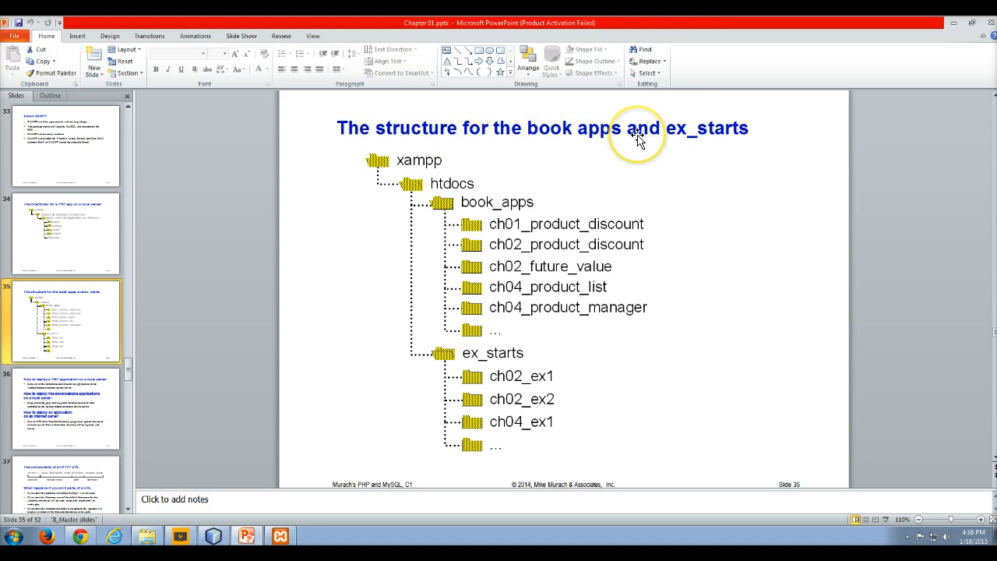
pyautogui.moveTo(413, 166)
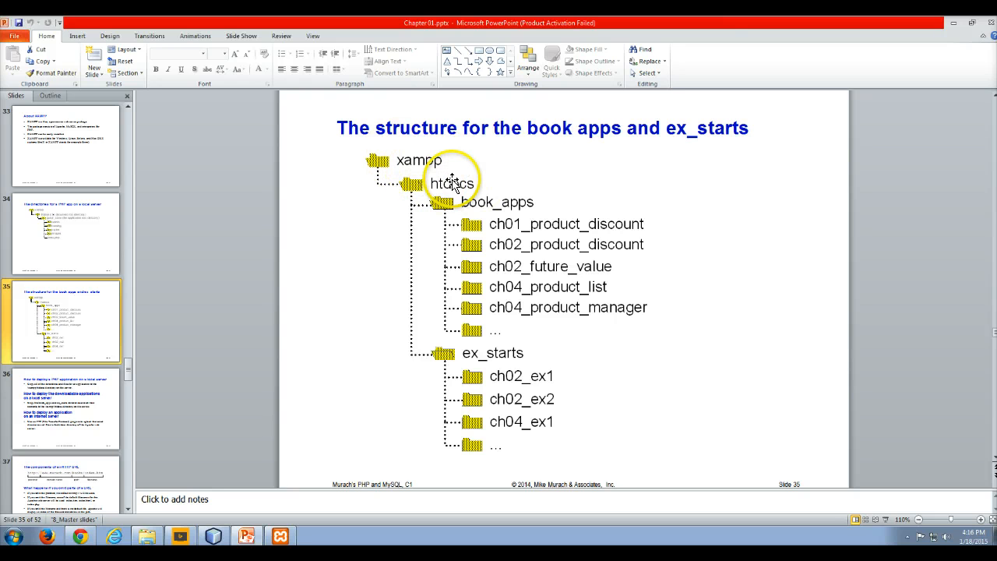
pyautogui.moveTo(506, 210)
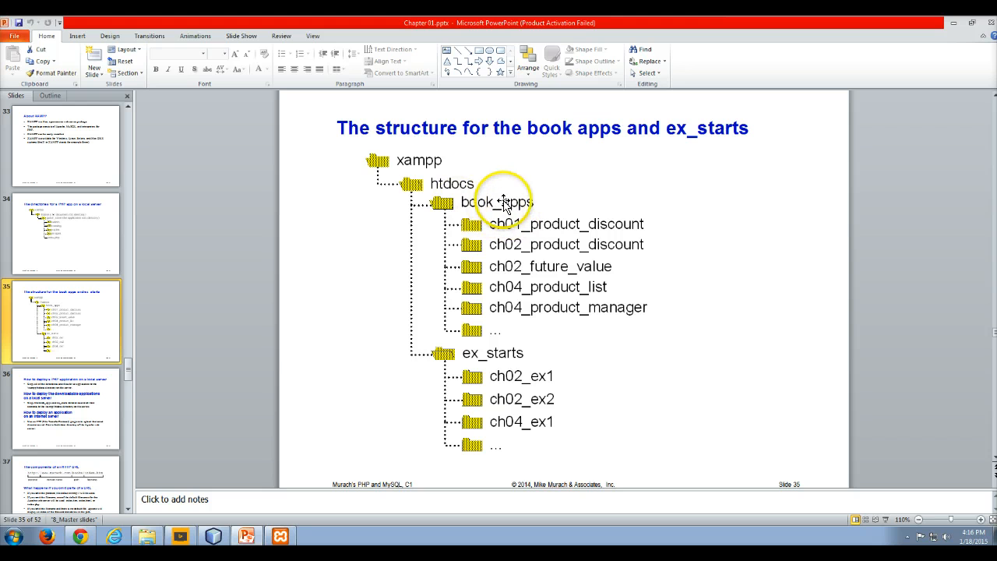
pyautogui.moveTo(487, 360)
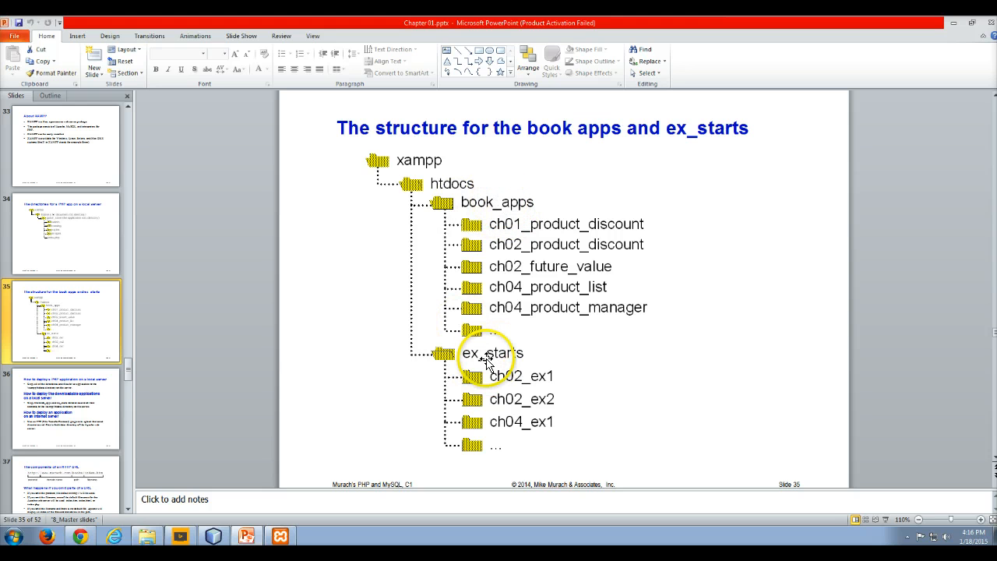
pyautogui.moveTo(506, 542)
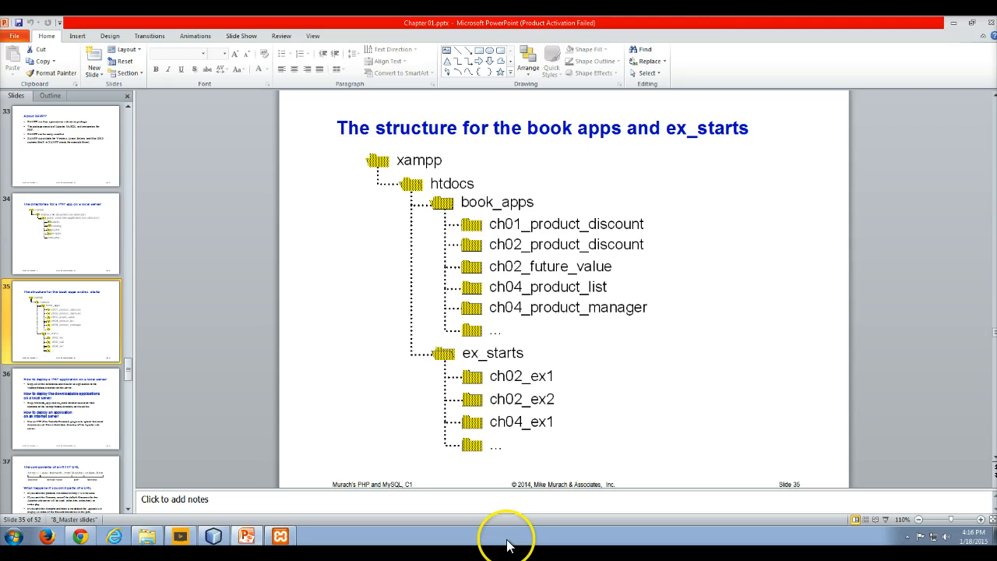
pyautogui.moveTo(501, 227)
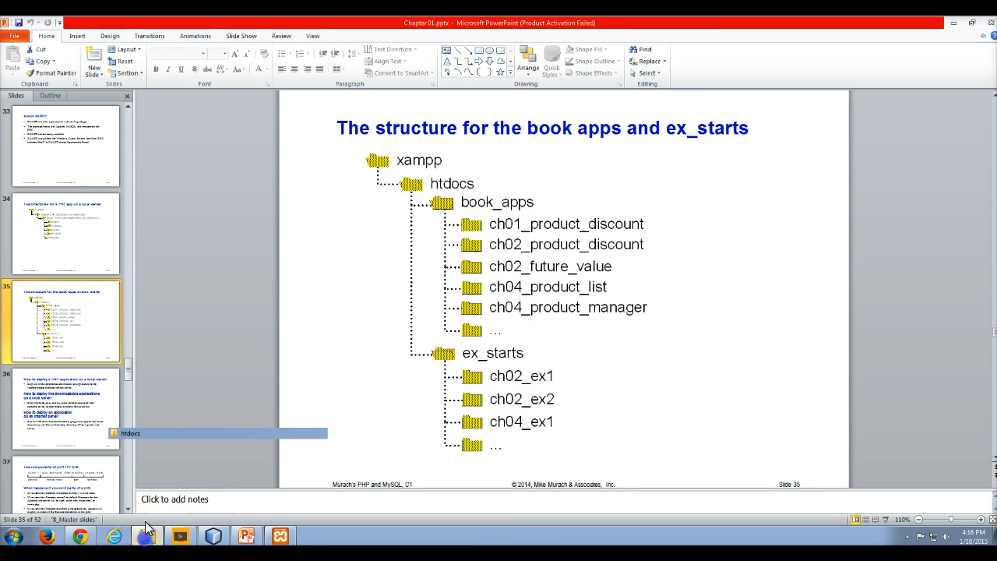
# Switch to Explorer and open the murach php_mysql folder.
pyautogui.click(146, 536)
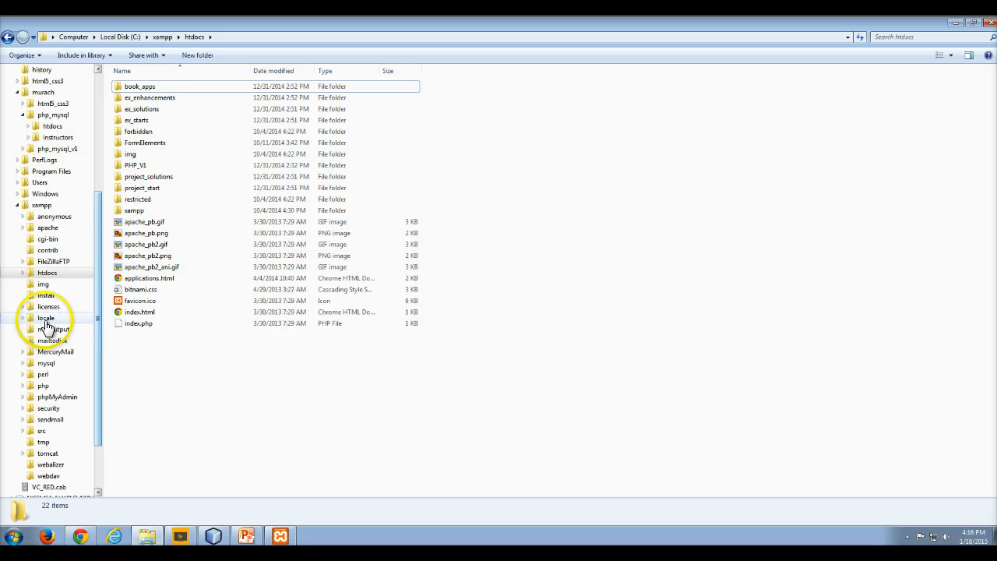
pyautogui.moveTo(43, 96)
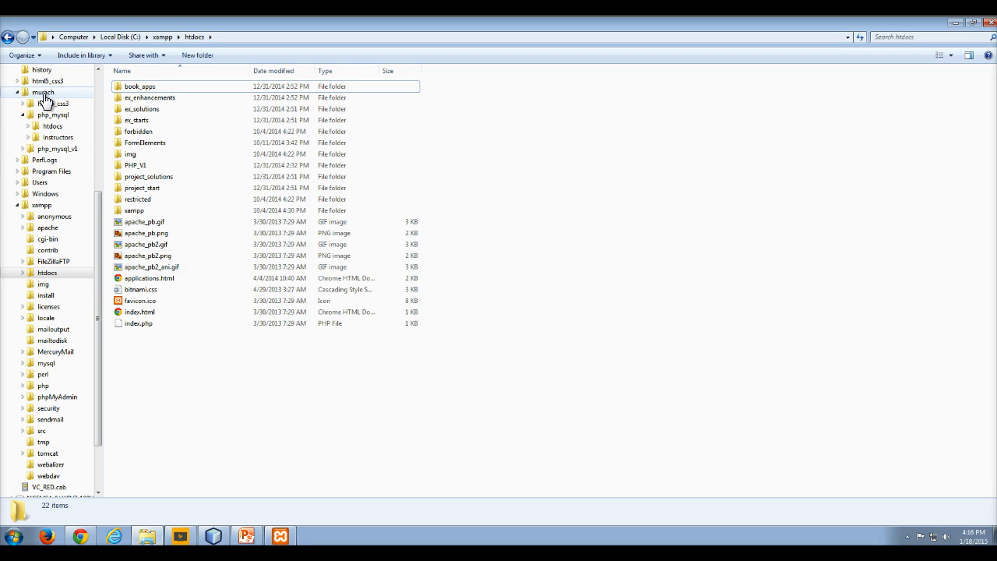
pyautogui.click(42, 92)
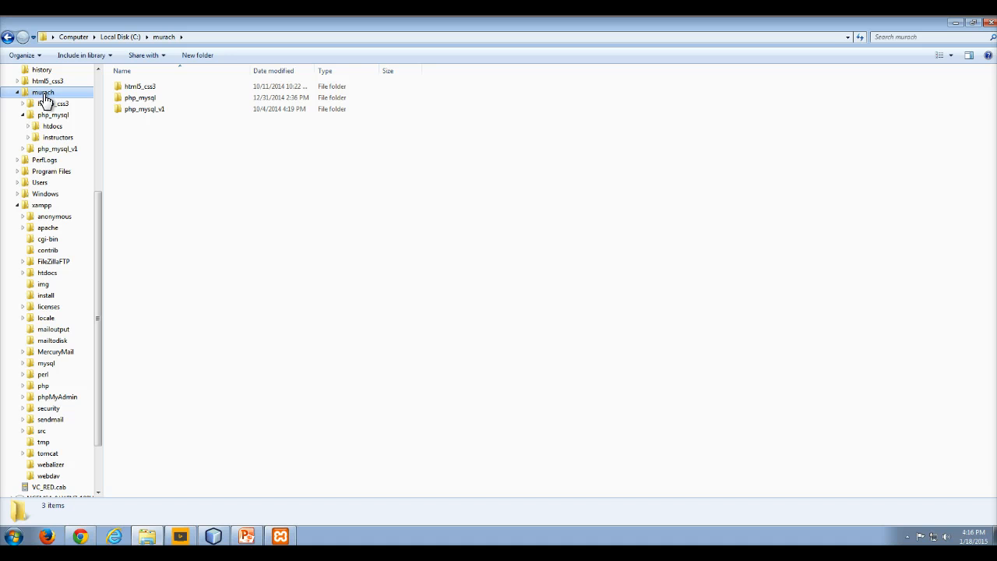
pyautogui.click(140, 98)
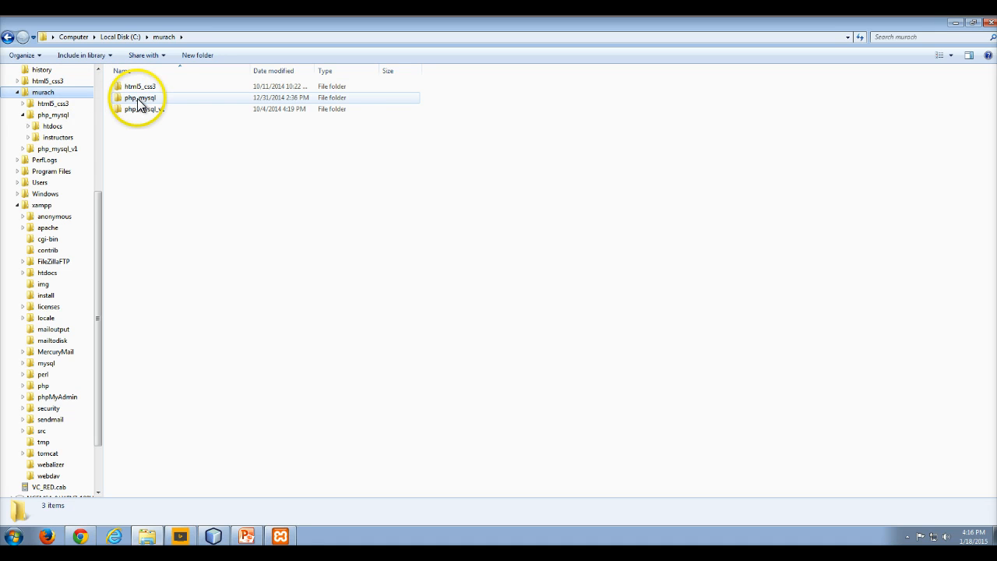
pyautogui.doubleClick(139, 97)
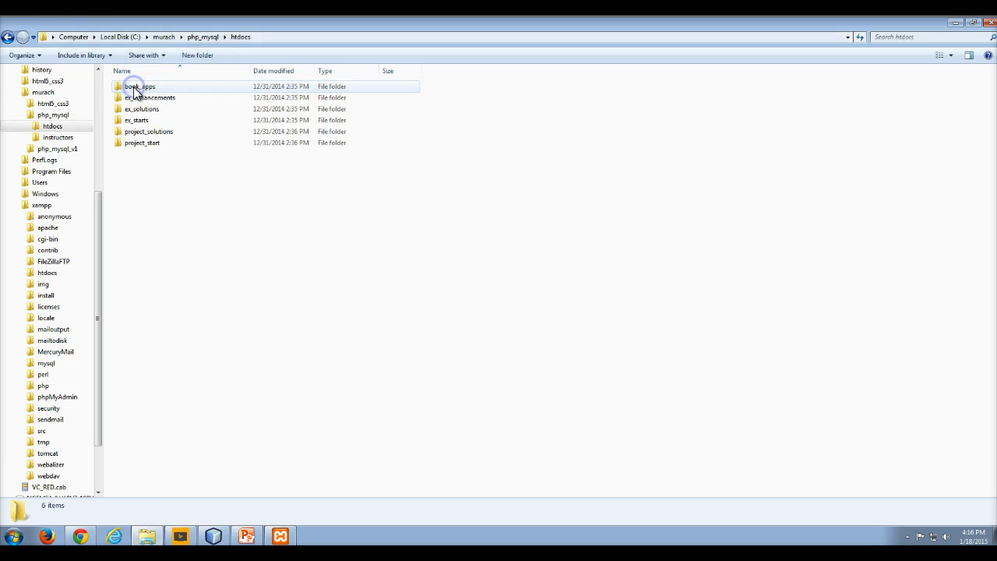
# Select the book_apps, ex_enhancements, project_start, ex_solutions and ex_starts folders in turn.
pyautogui.click(140, 86)
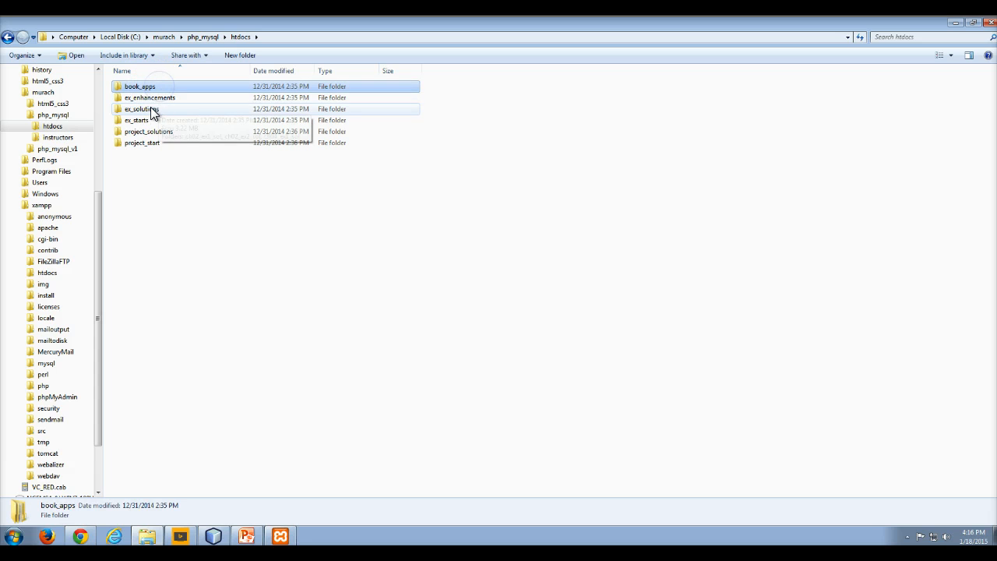
pyautogui.click(136, 120)
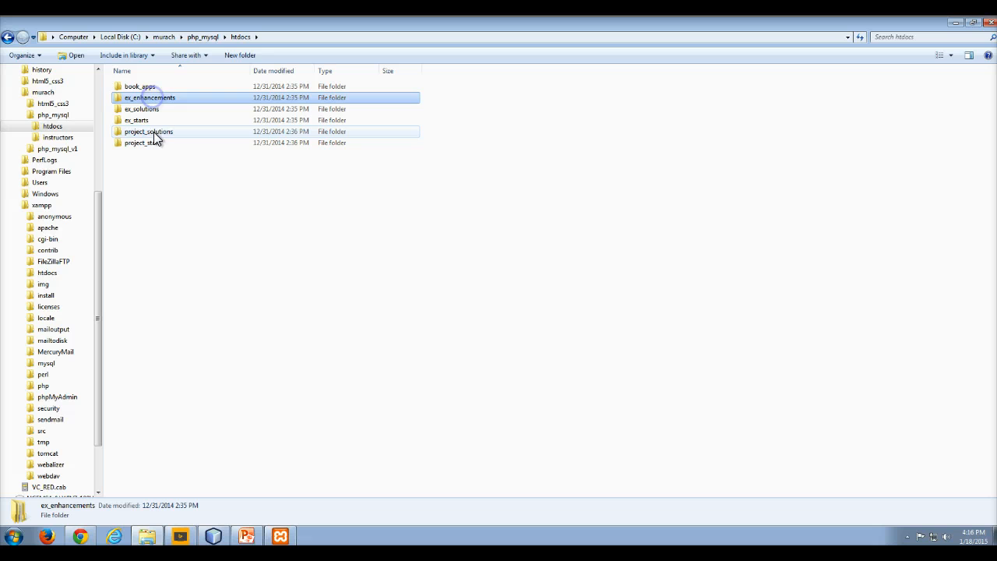
pyautogui.click(141, 142)
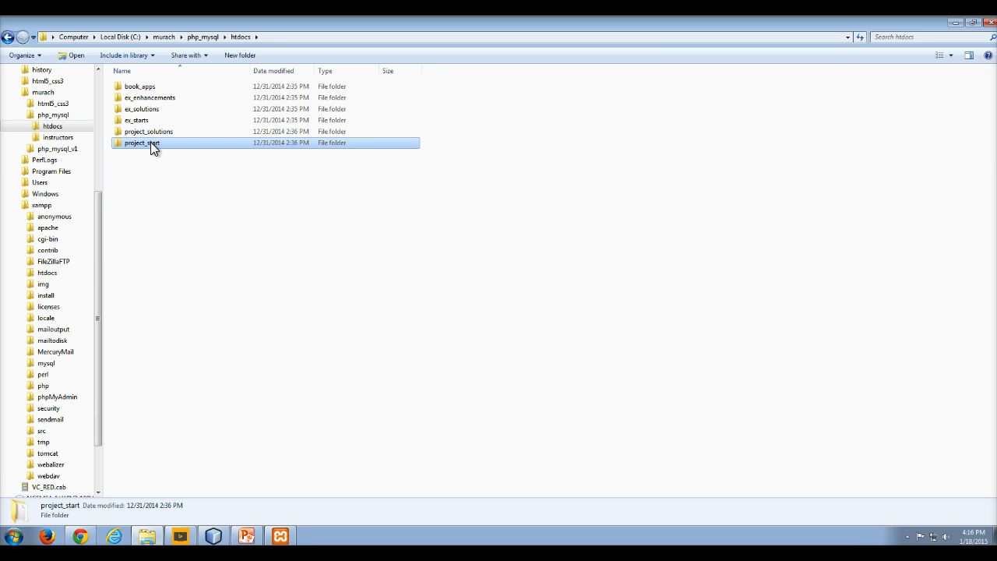
pyautogui.moveTo(144, 96)
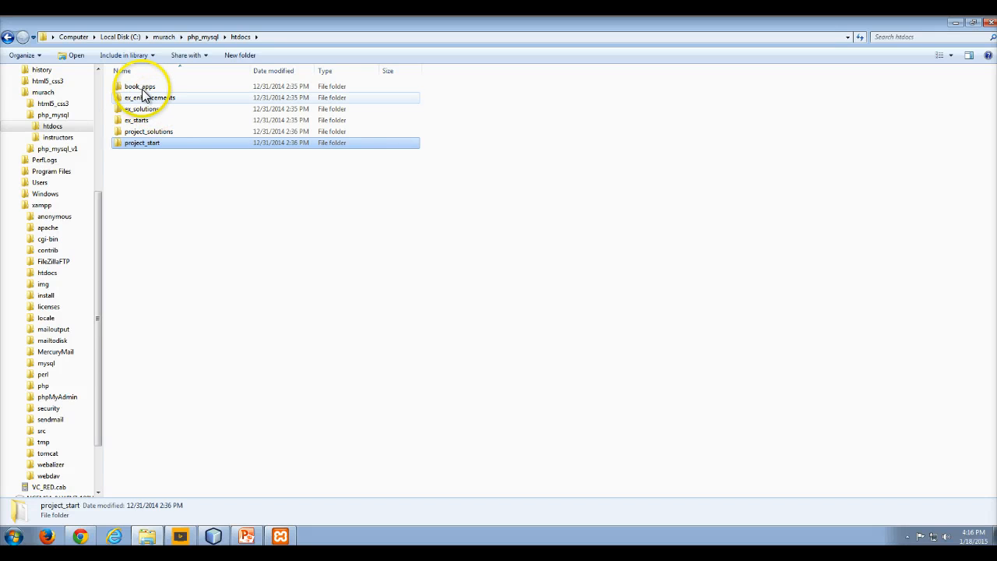
pyautogui.click(141, 108)
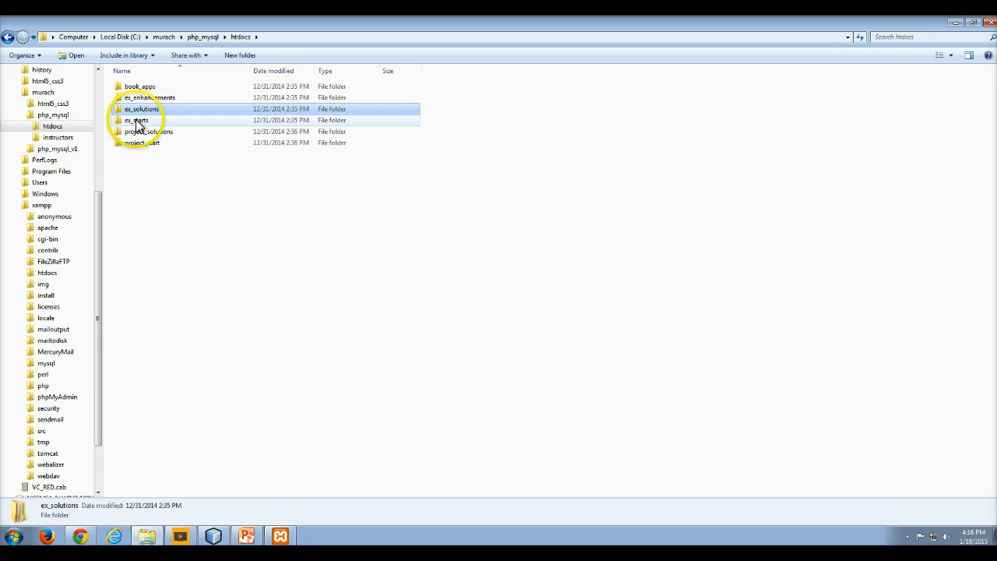
pyautogui.click(137, 119)
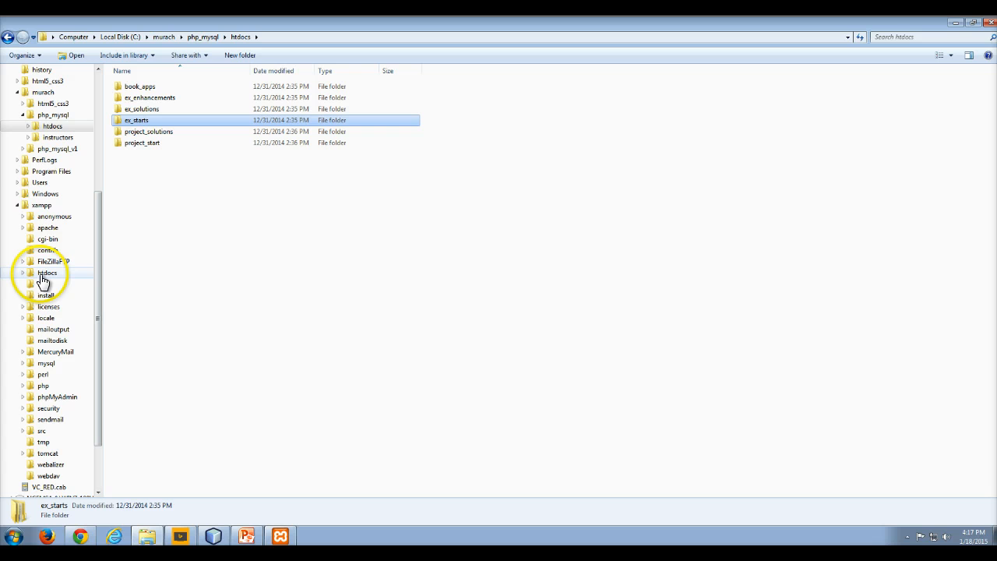
# Open the xampp folder from the Explorer navigation pane.
pyautogui.click(41, 205)
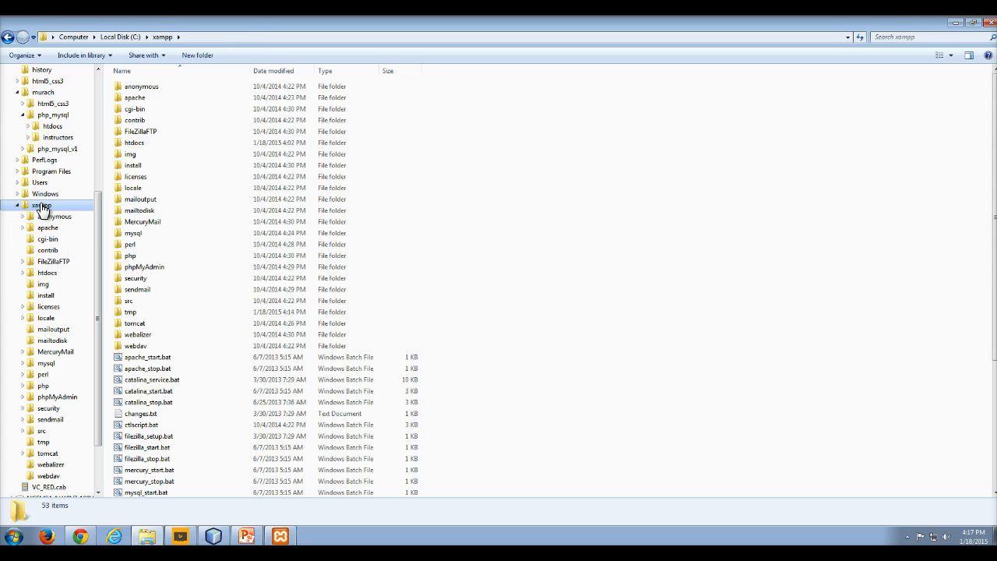
pyautogui.moveTo(147, 56)
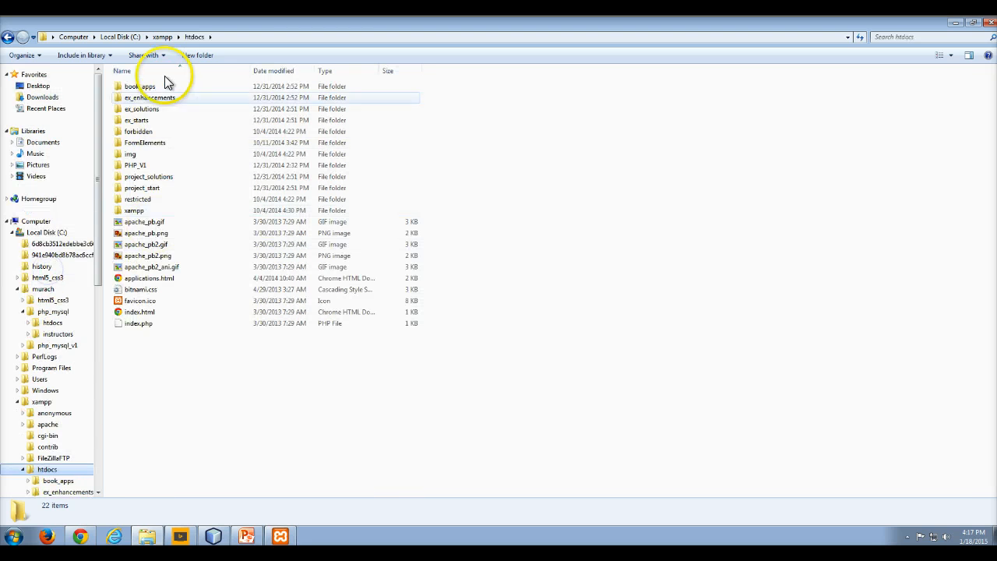
pyautogui.moveTo(140, 86)
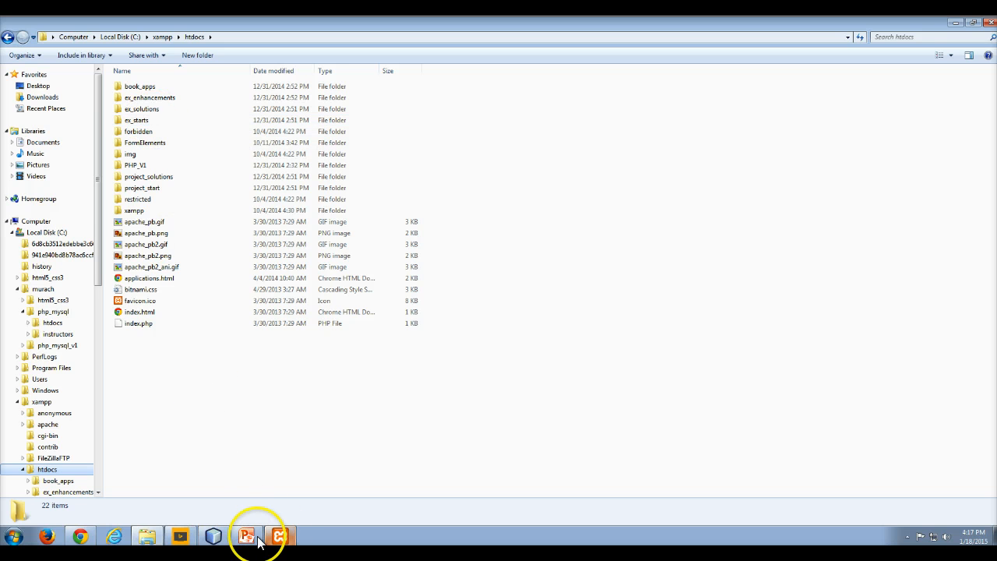
# Bring PowerPoint back to slide 35 on the book_apps and ex_starts folders, then minimize it.
pyautogui.click(247, 536)
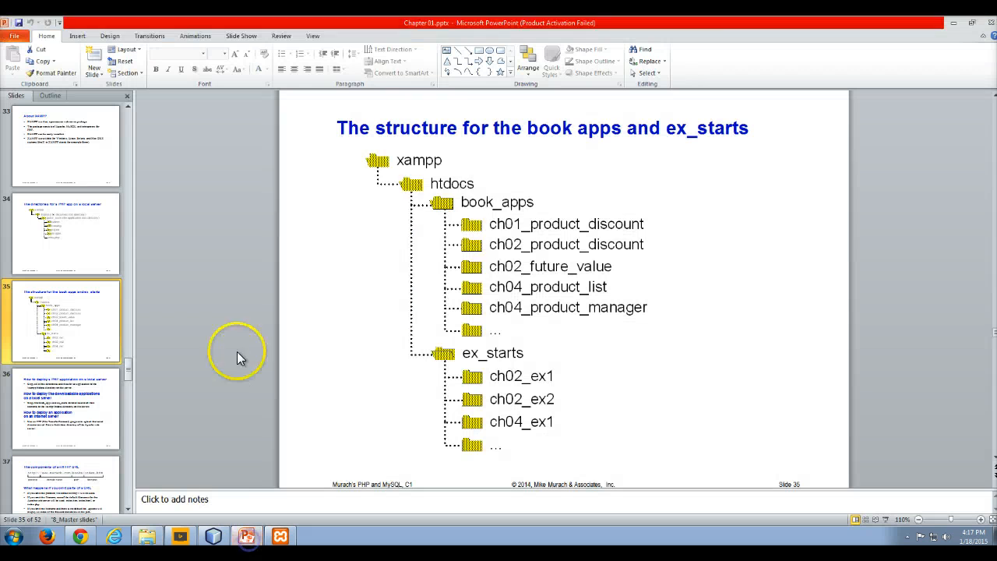
pyautogui.moveTo(458, 189)
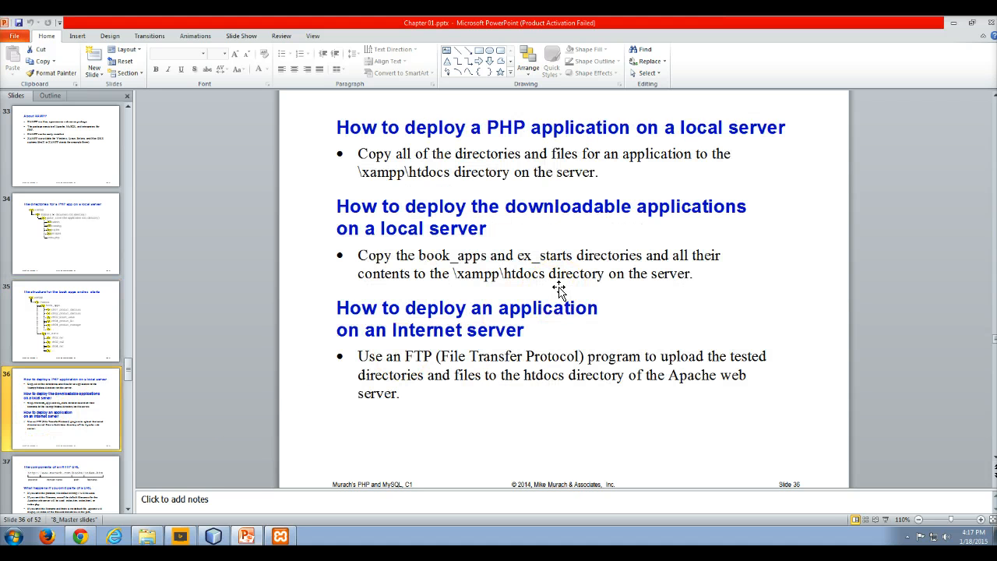
pyautogui.moveTo(259, 280)
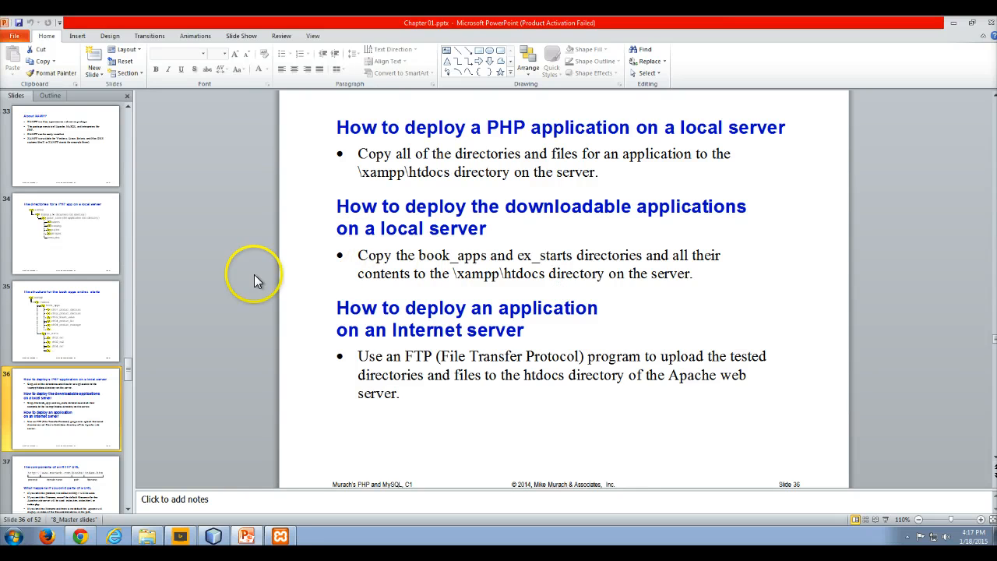
pyautogui.click(64, 320)
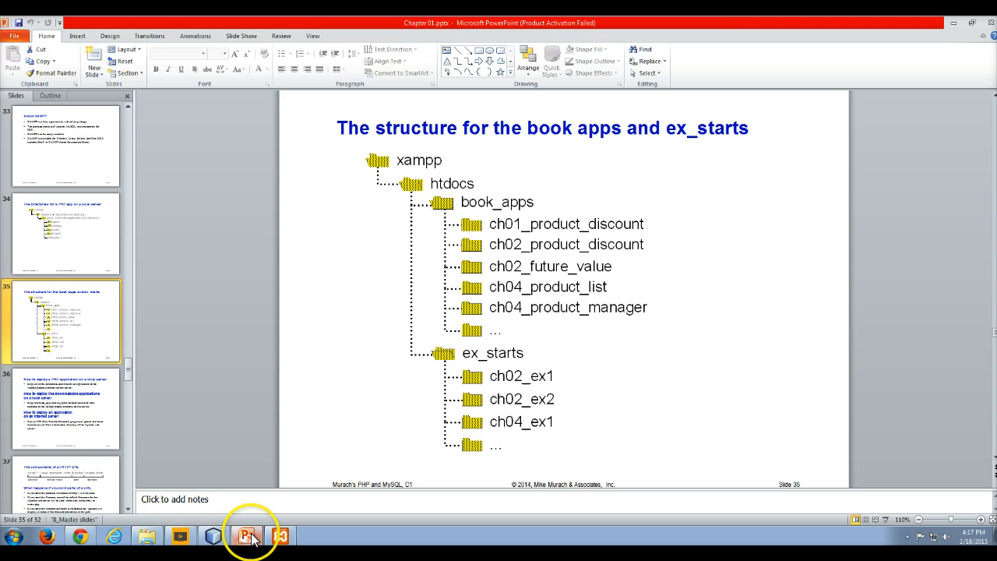
pyautogui.click(147, 536)
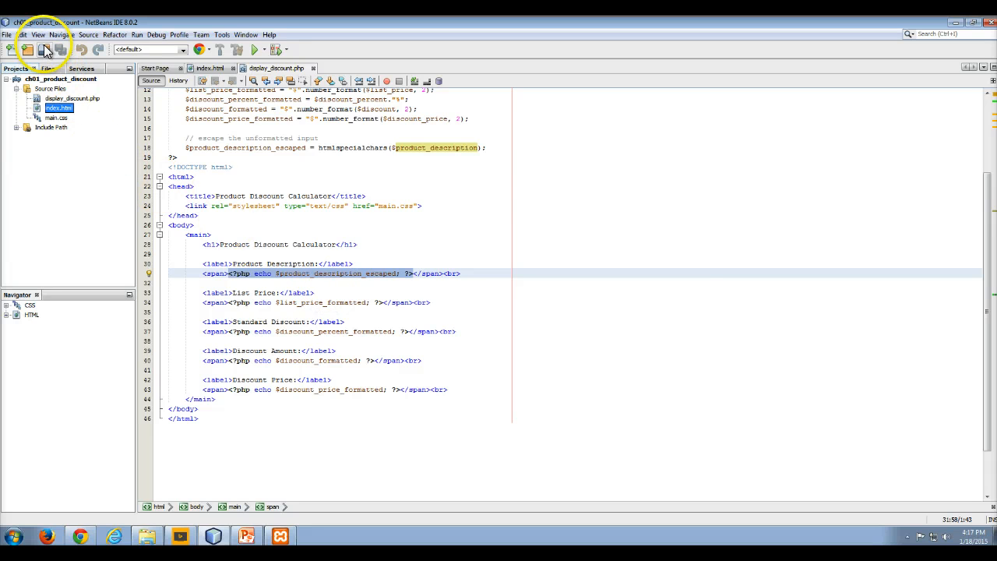
pyautogui.click(44, 49)
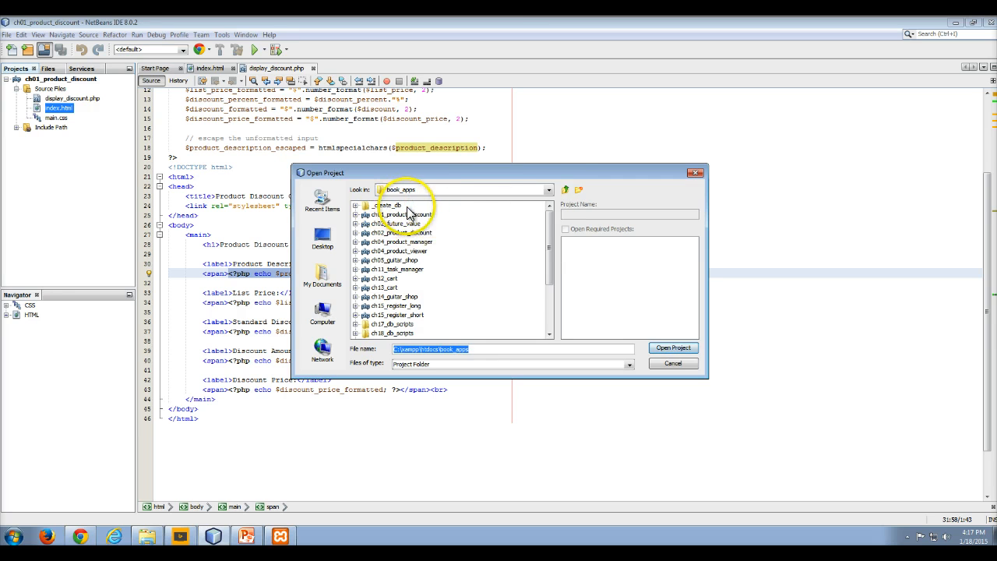
pyautogui.click(565, 189)
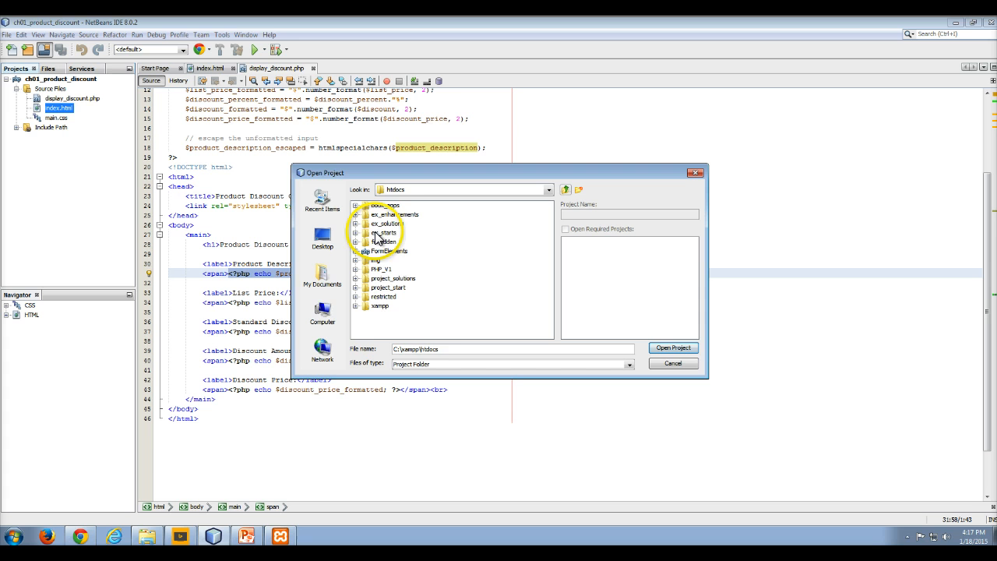
pyautogui.doubleClick(384, 232)
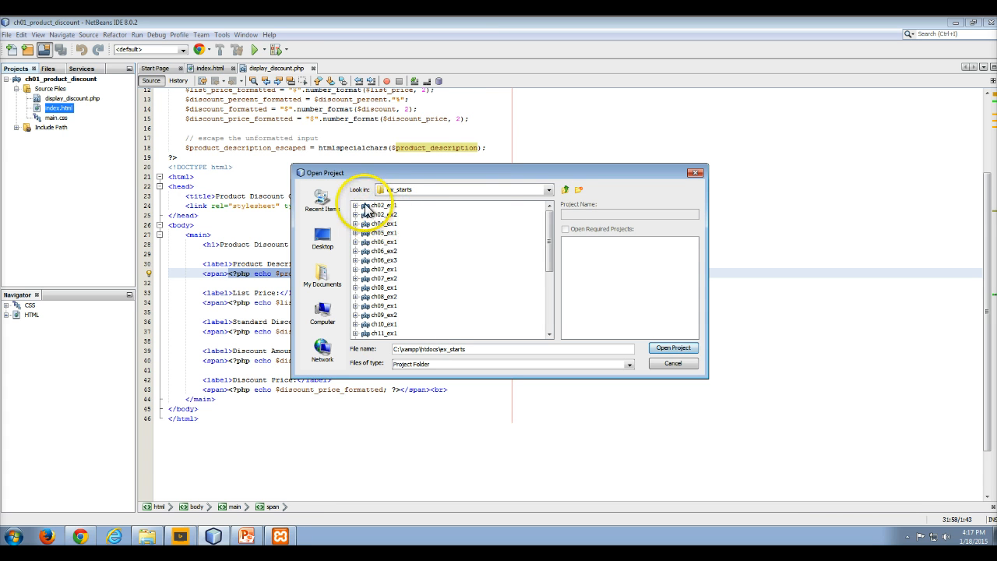
pyautogui.click(564, 190)
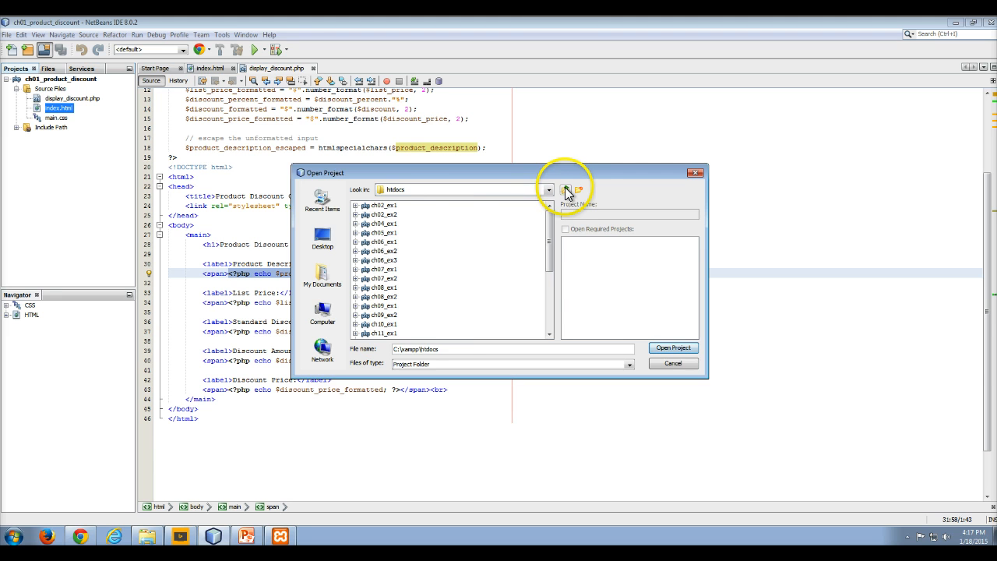
pyautogui.click(549, 189)
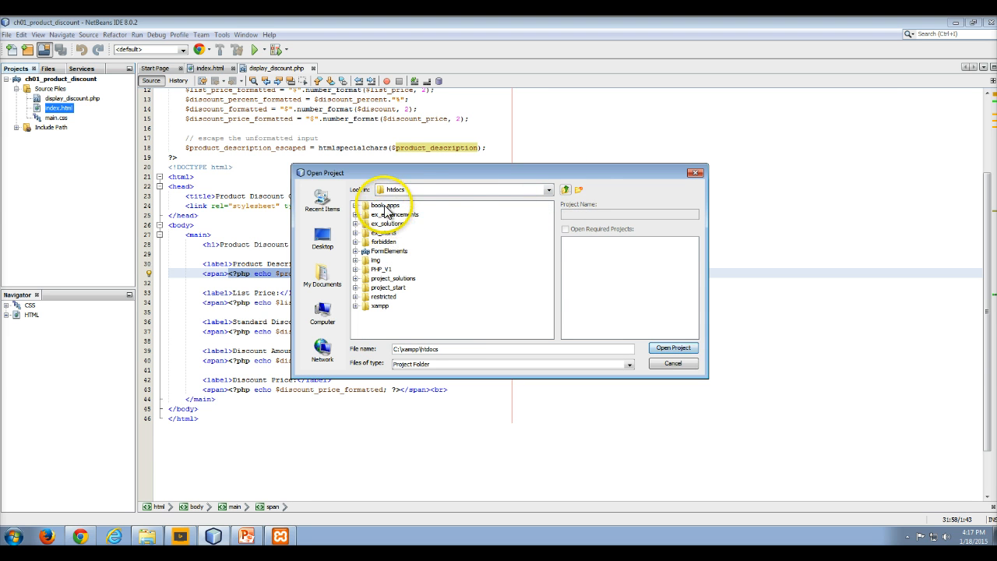
pyautogui.doubleClick(387, 205)
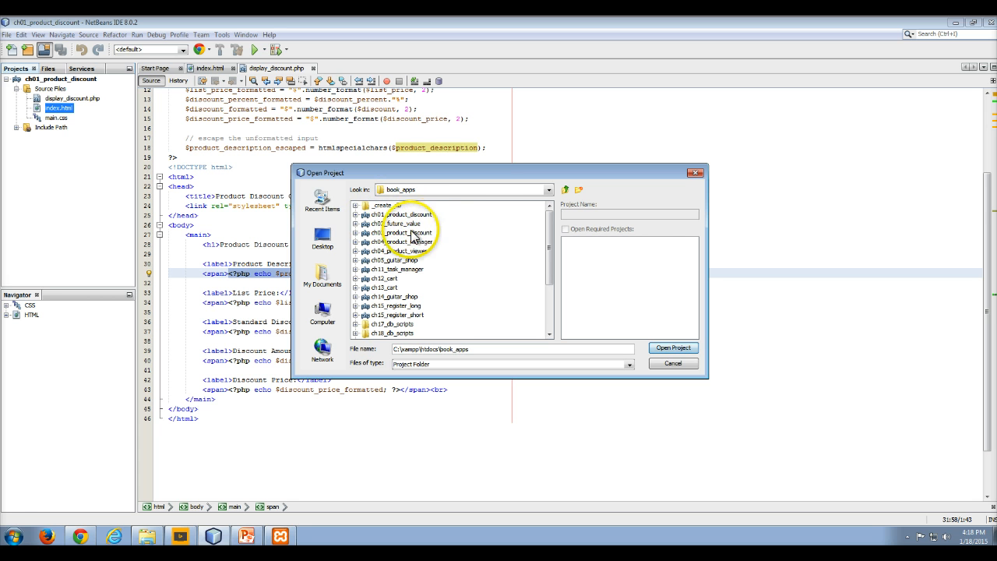
pyautogui.moveTo(578, 271)
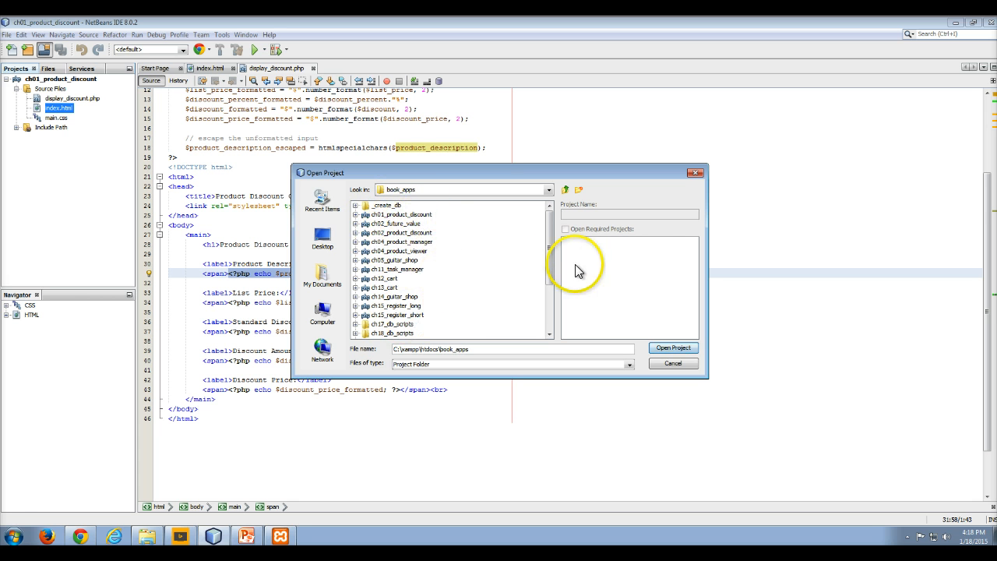
pyautogui.scroll(-3)
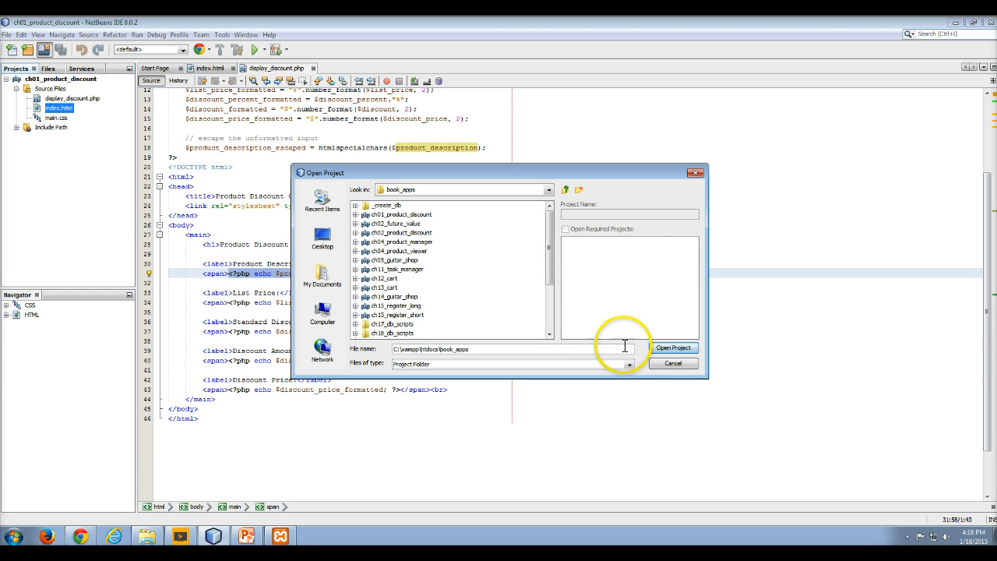
pyautogui.click(672, 363)
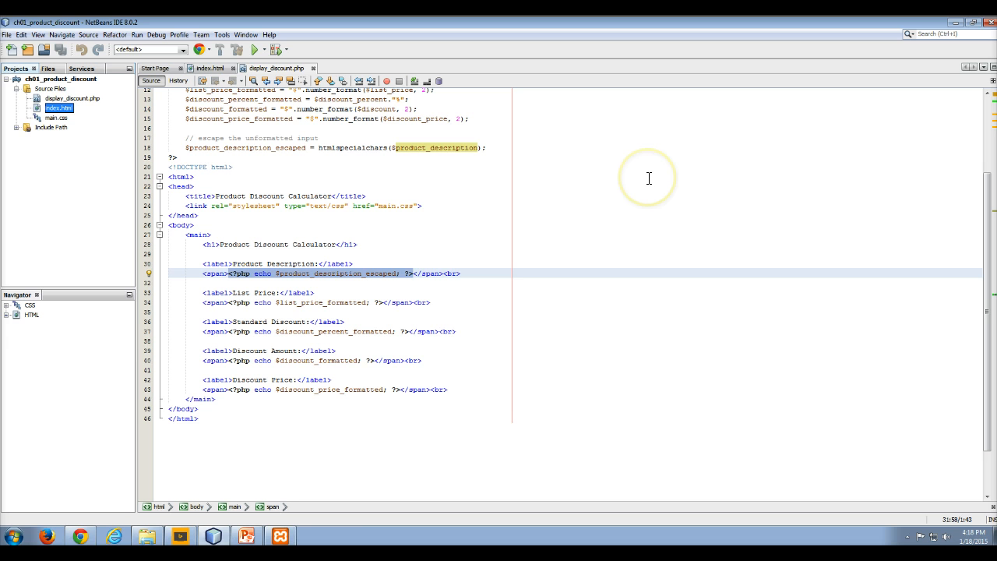